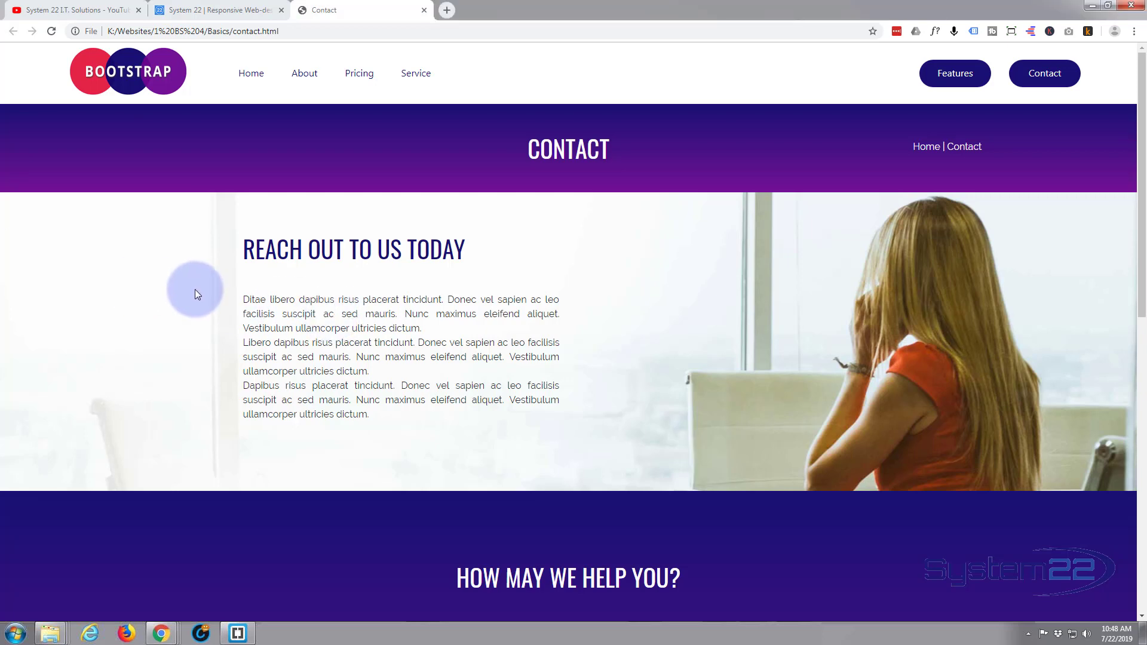
Step: Browse the K:\Websites\1 BS 4\Basics folder and check fav.png is a 20x20 PNG
{"action": "scroll", "scroll_direction": "down", "scroll_amount": 3}
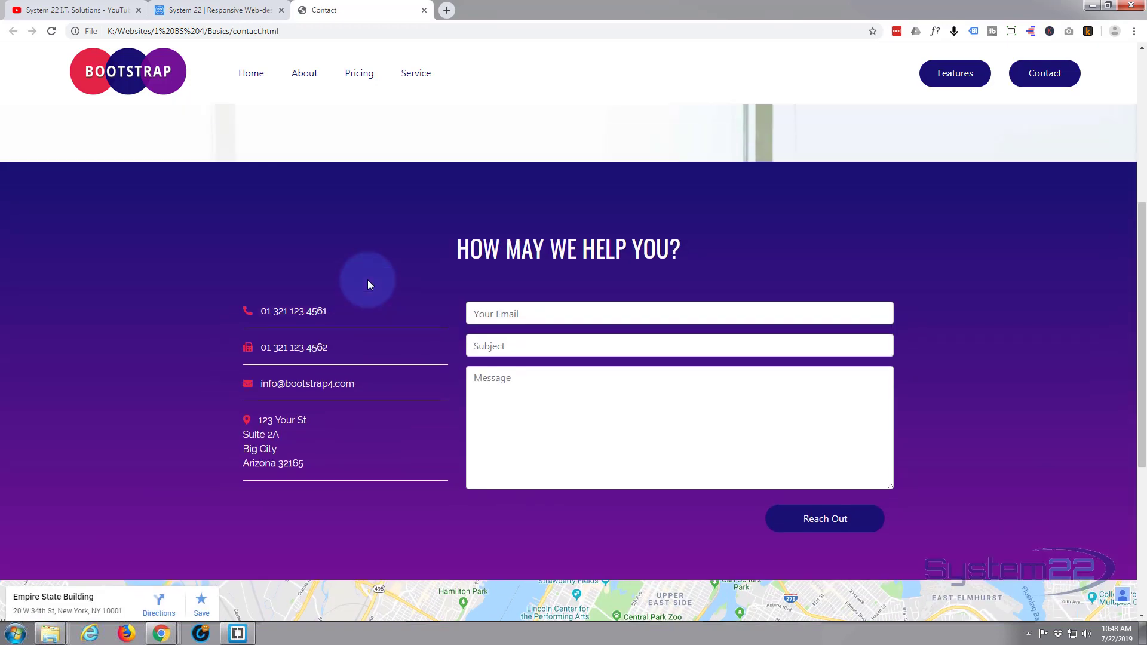
{"action": "scroll", "scroll_direction": "up", "scroll_amount": 3}
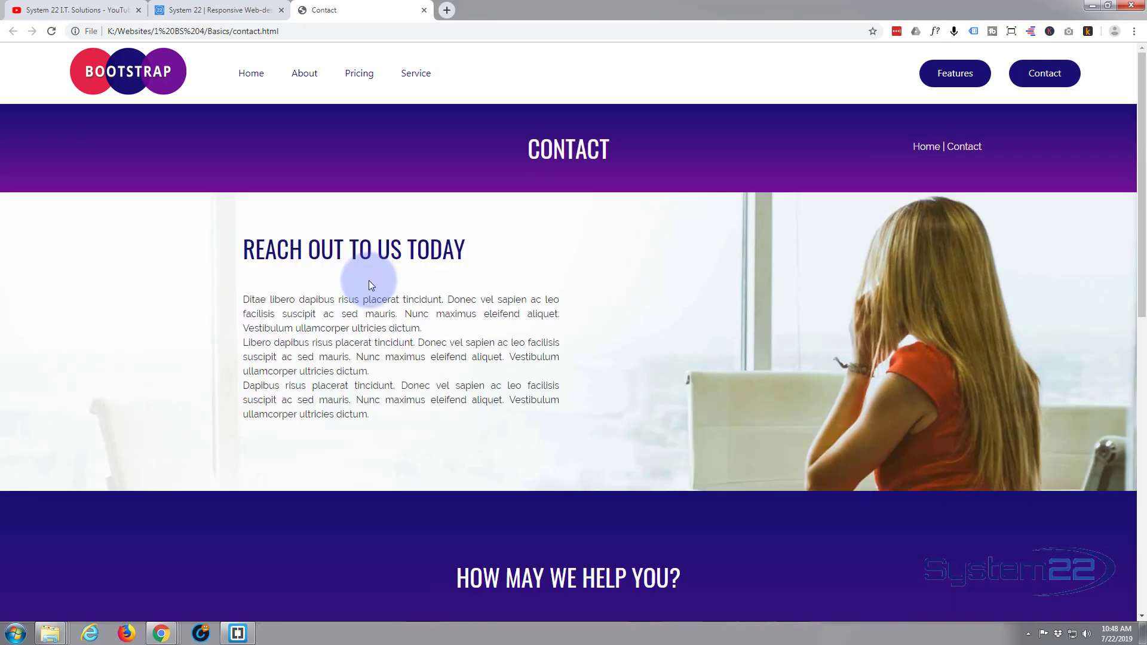
{"action": "mouse_move", "coordinate": [366, 284]}
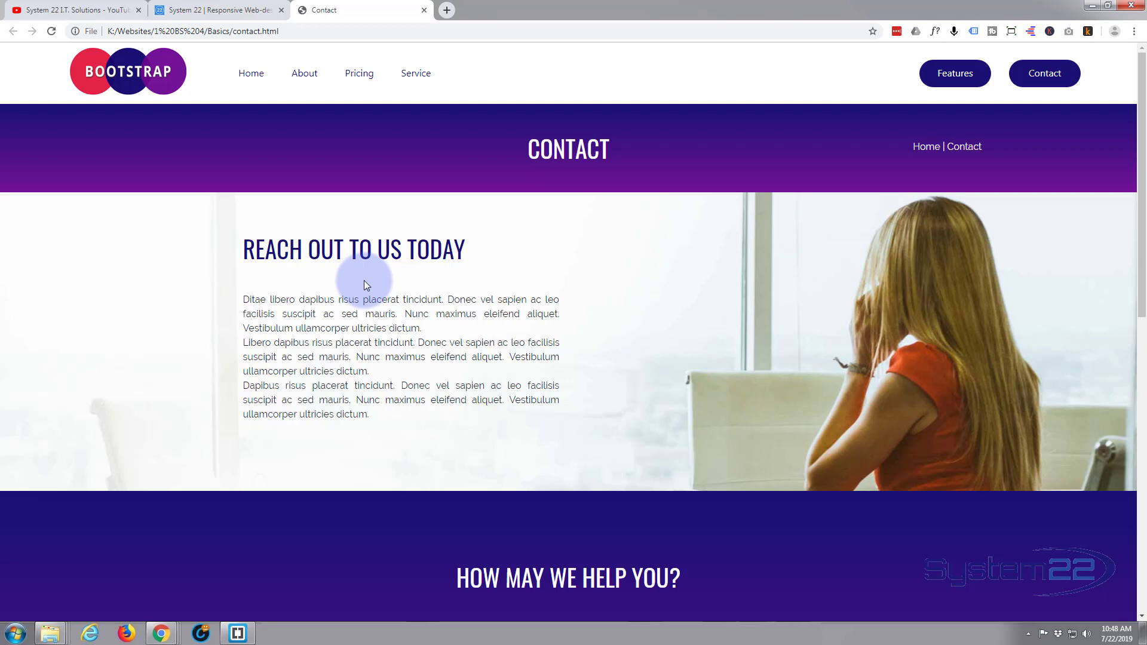
{"action": "mouse_move", "coordinate": [58, 162]}
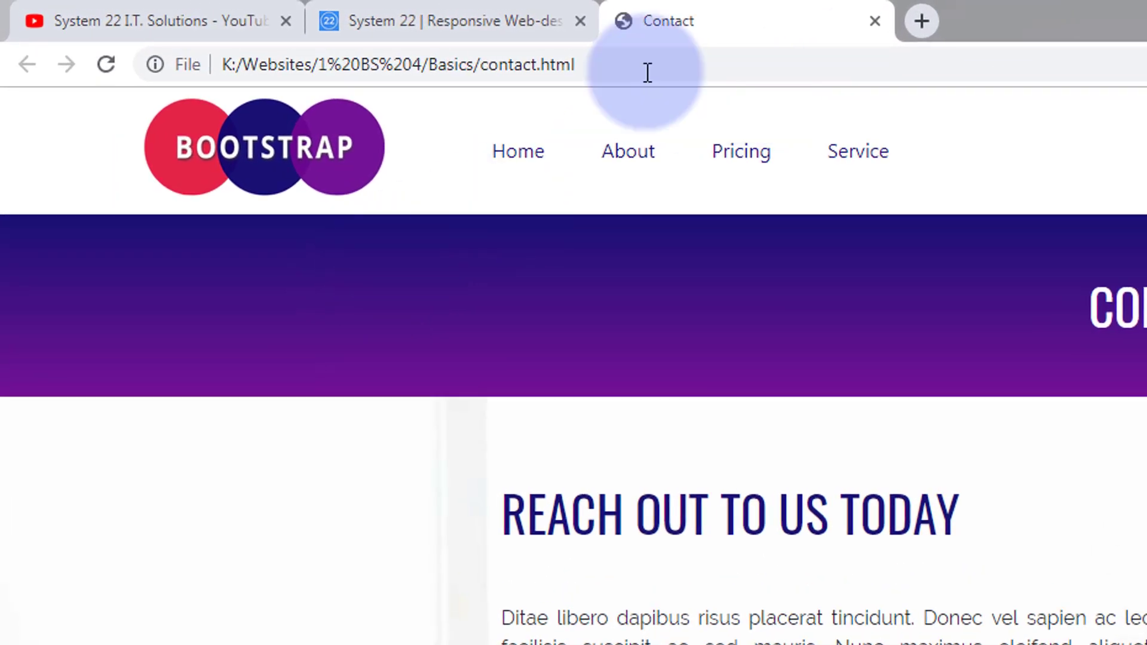
{"action": "mouse_move", "coordinate": [634, 37]}
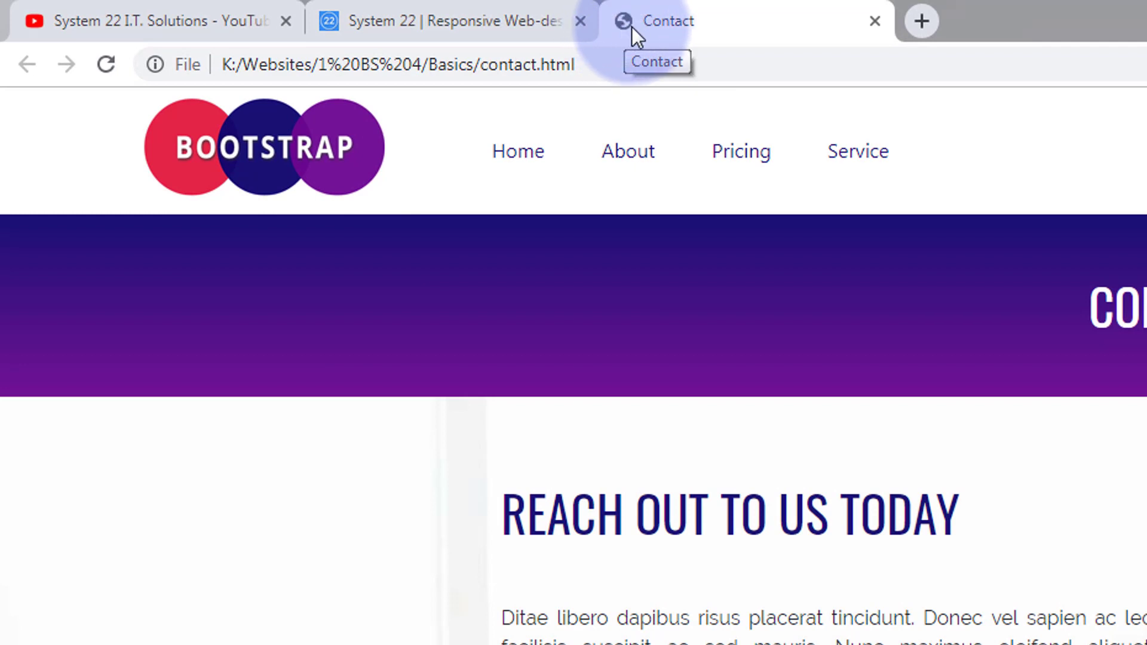
{"action": "mouse_move", "coordinate": [631, 34]}
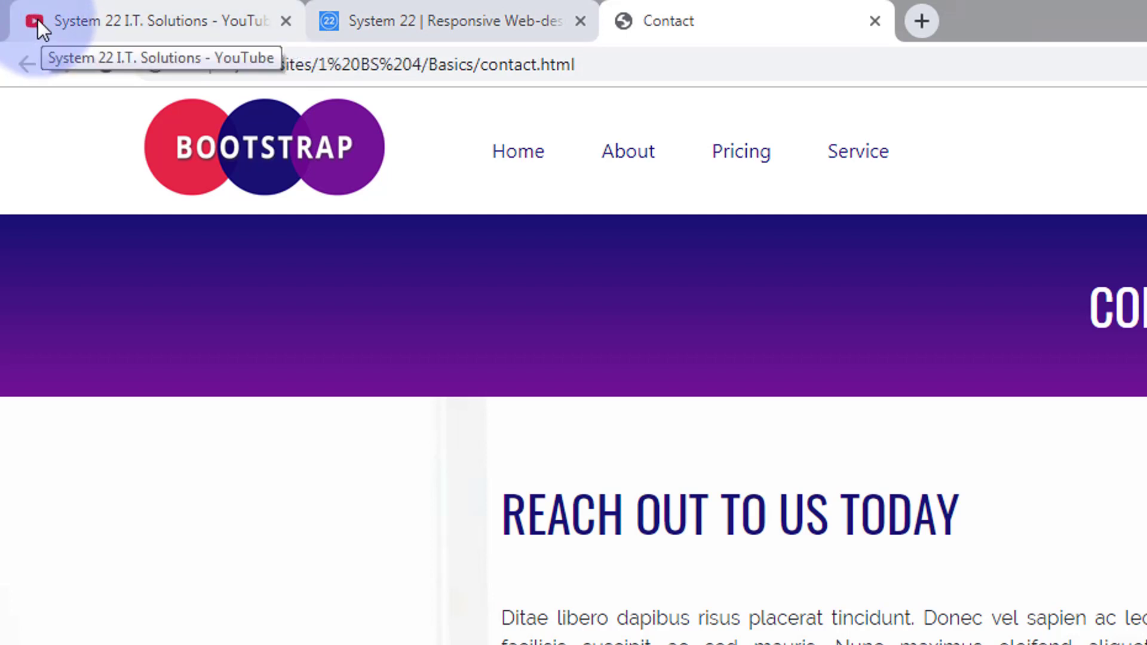
{"action": "mouse_move", "coordinate": [33, 33]}
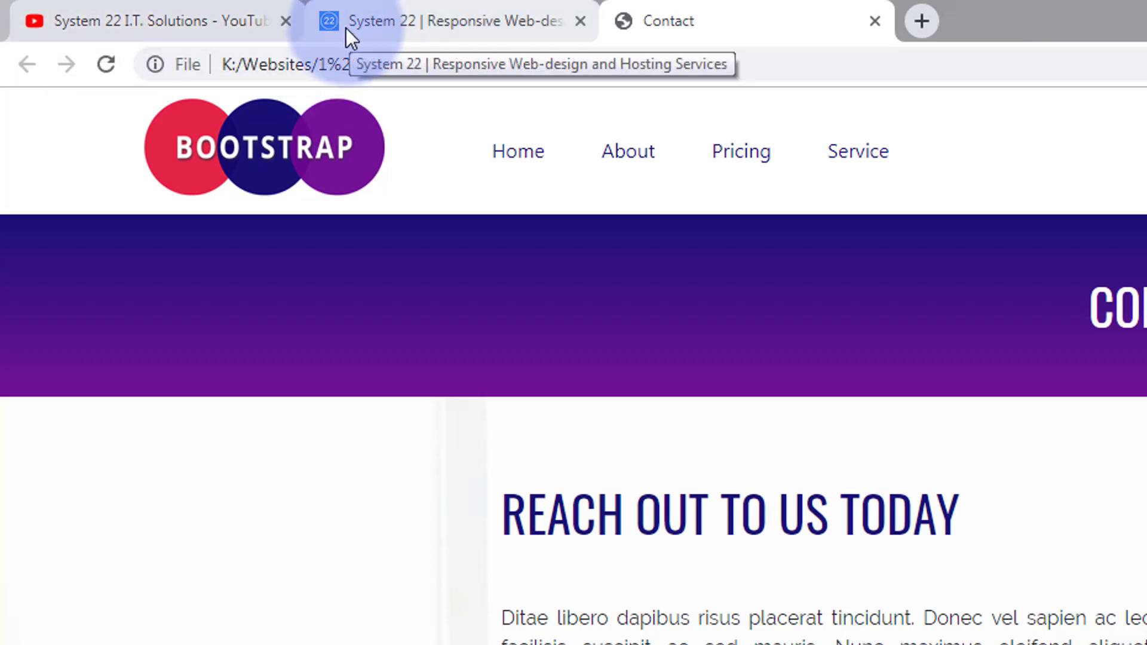
{"action": "left_click", "coordinate": [667, 20]}
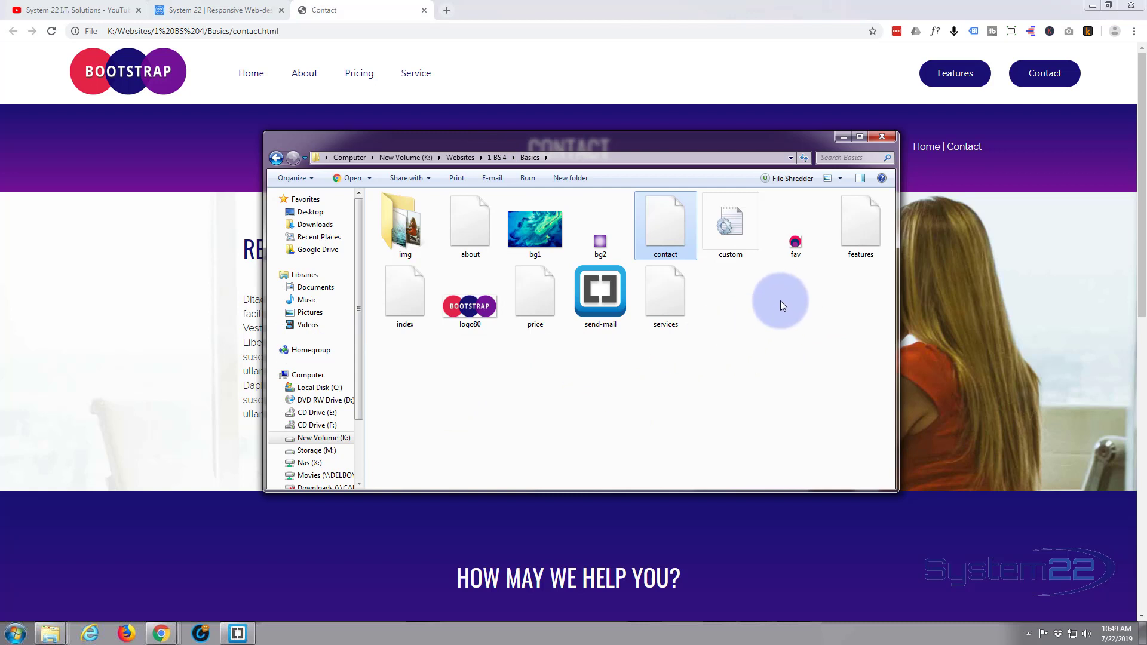
{"action": "mouse_move", "coordinate": [796, 245]}
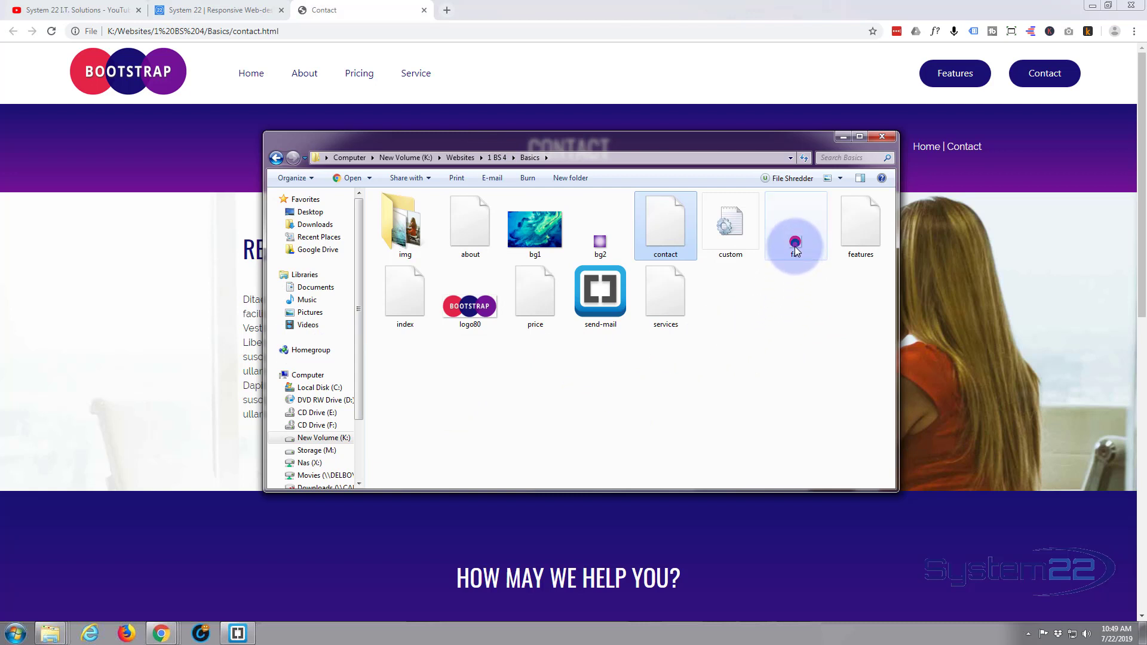
{"action": "mouse_move", "coordinate": [796, 242]}
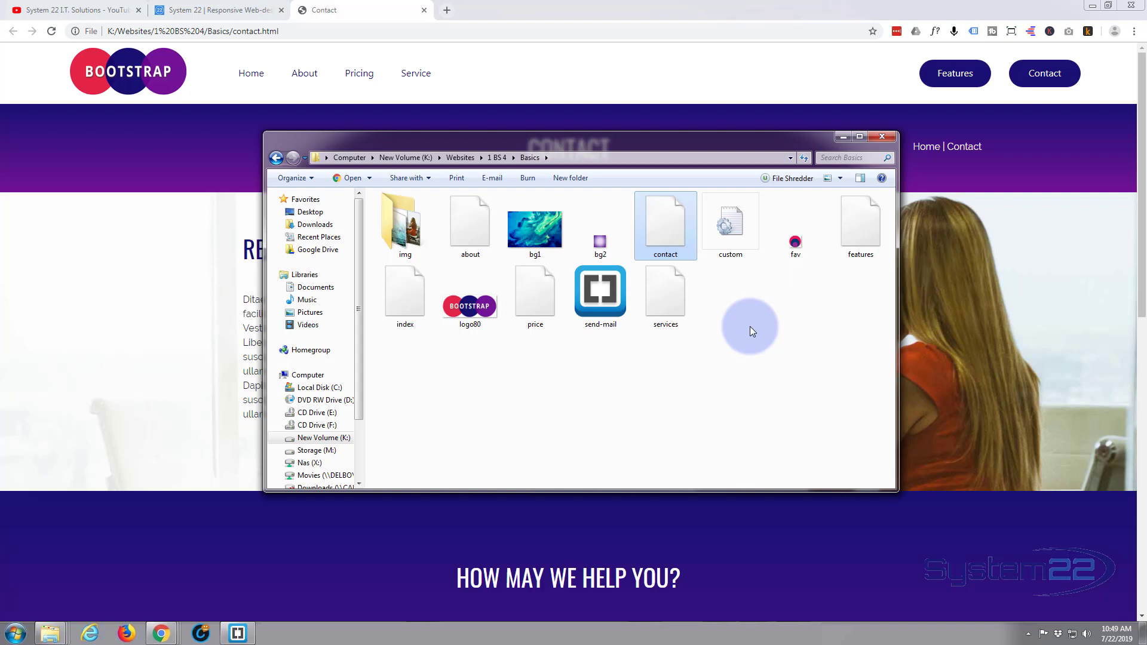
{"action": "mouse_move", "coordinate": [795, 242]}
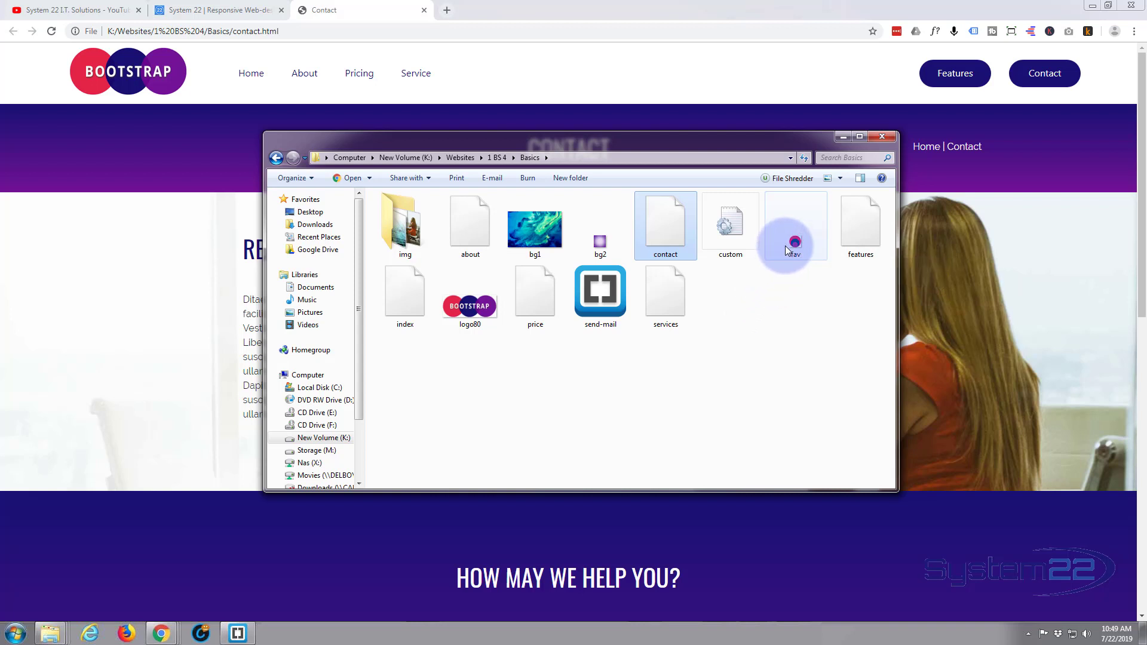
{"action": "mouse_move", "coordinate": [796, 241]}
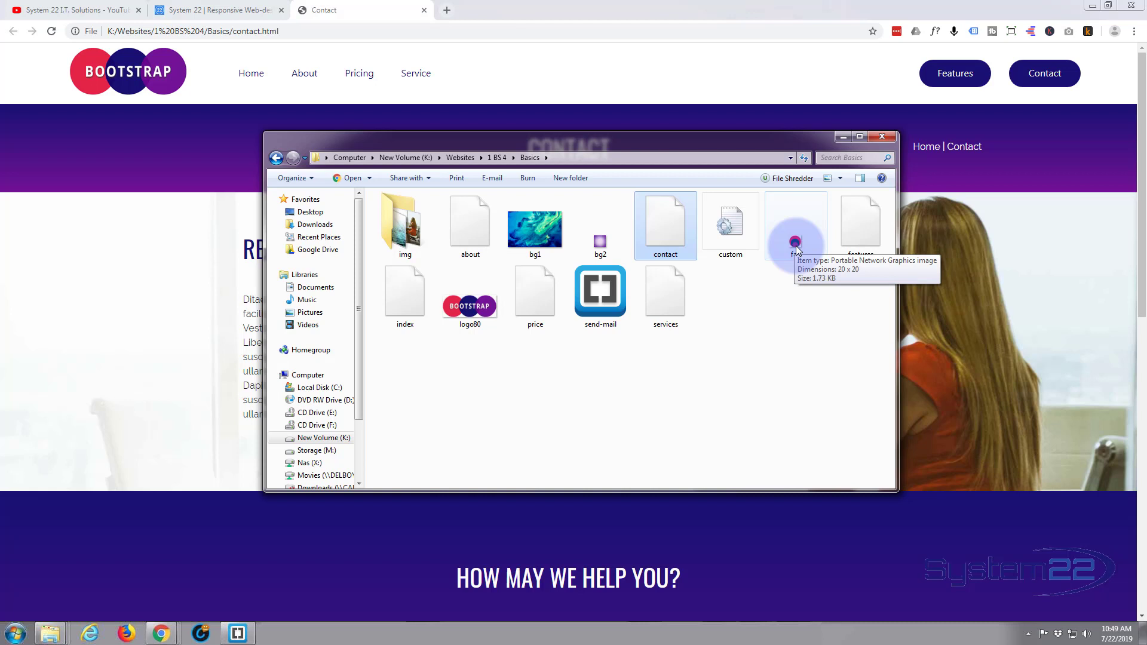
{"action": "mouse_move", "coordinate": [772, 297]}
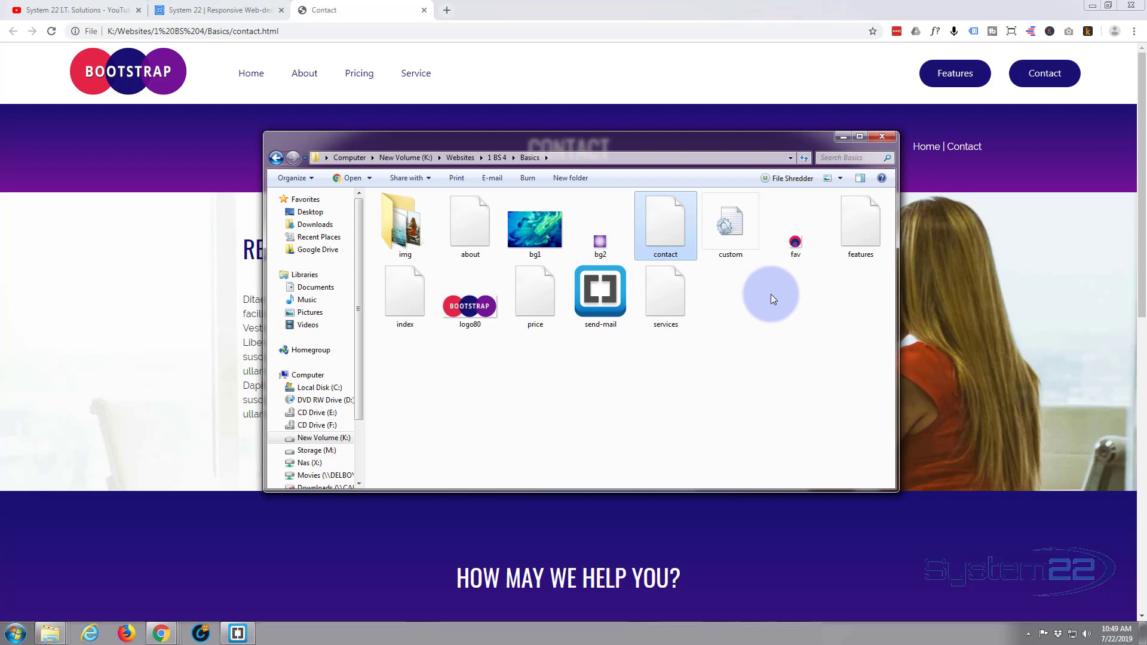
{"action": "mouse_move", "coordinate": [782, 294]}
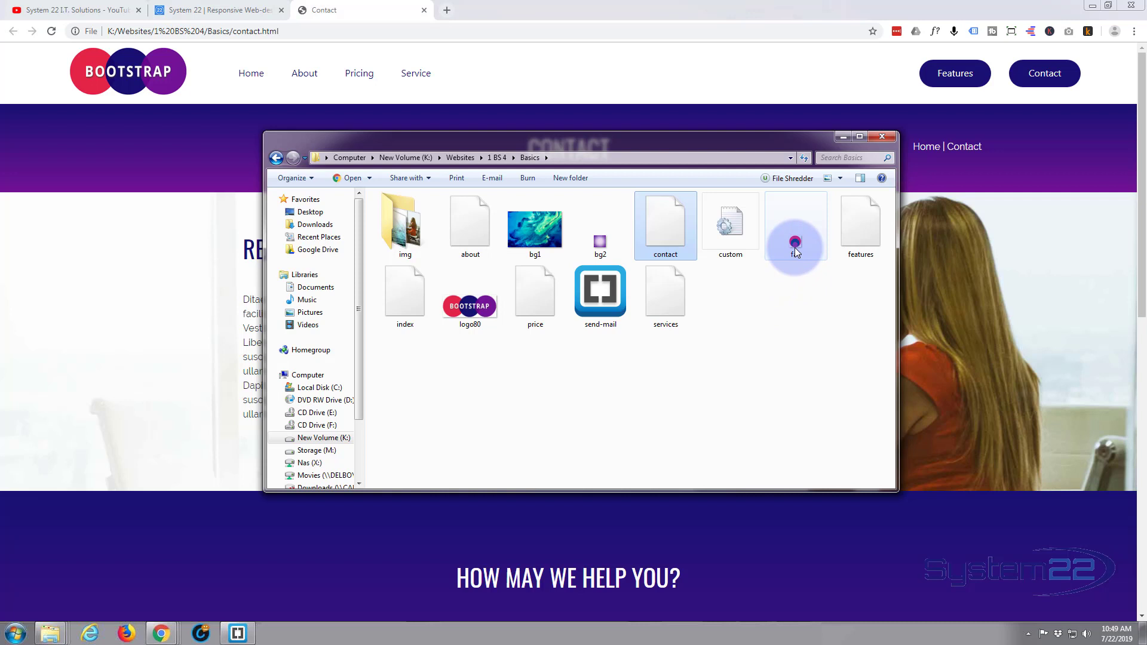
{"action": "mouse_move", "coordinate": [796, 242]}
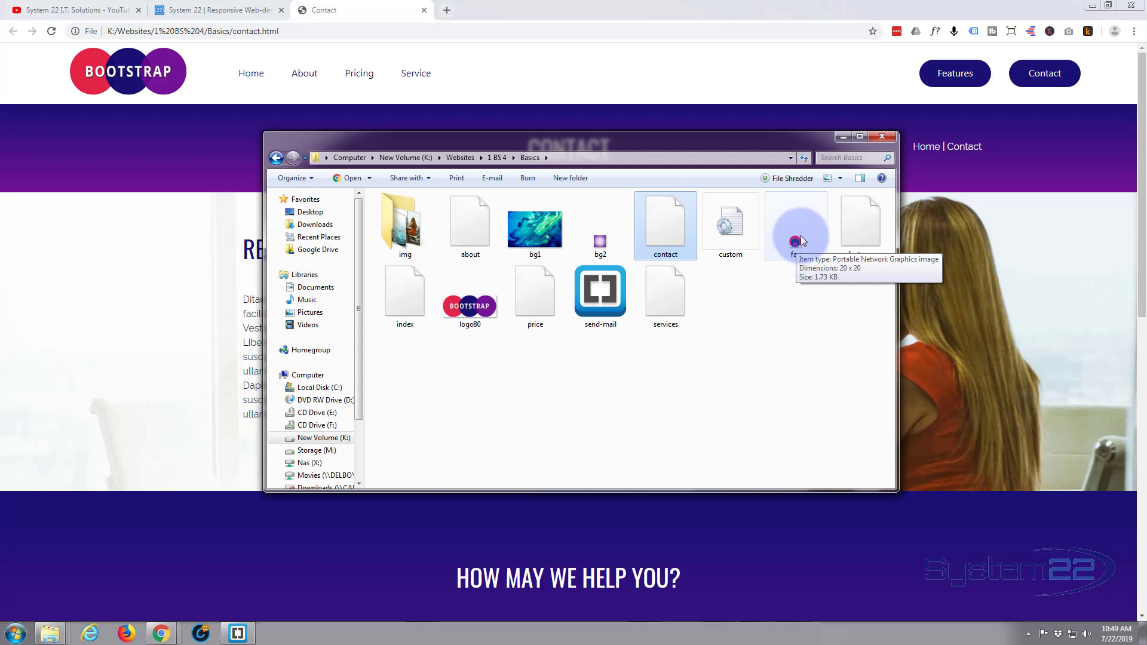
{"action": "mouse_move", "coordinate": [797, 244]}
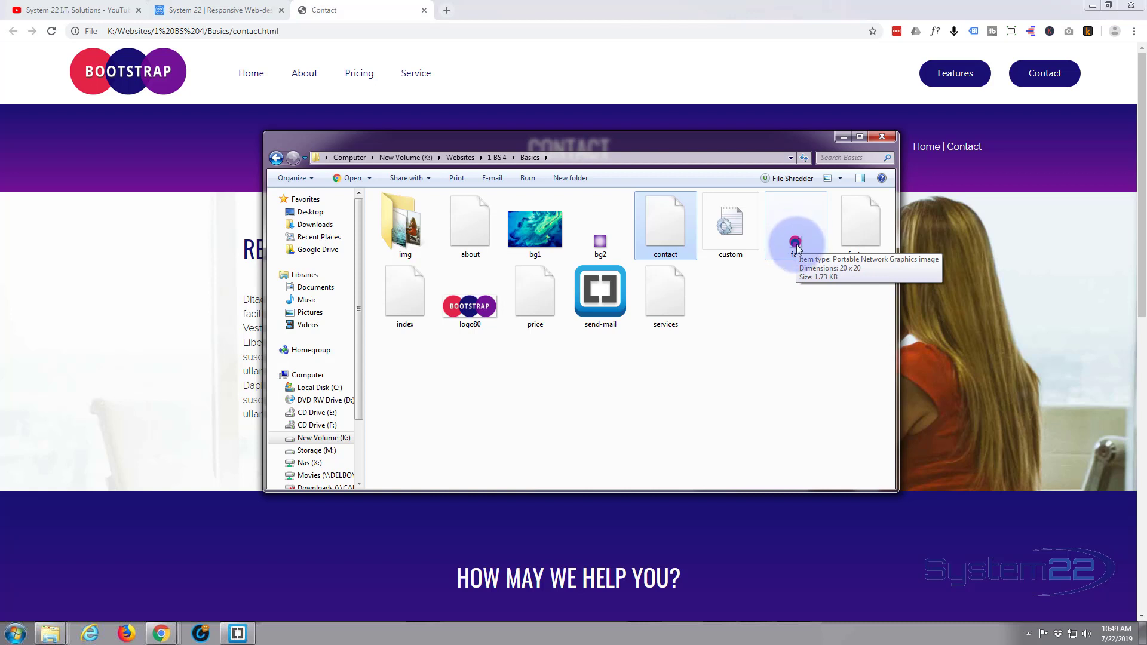
{"action": "mouse_move", "coordinate": [793, 259]}
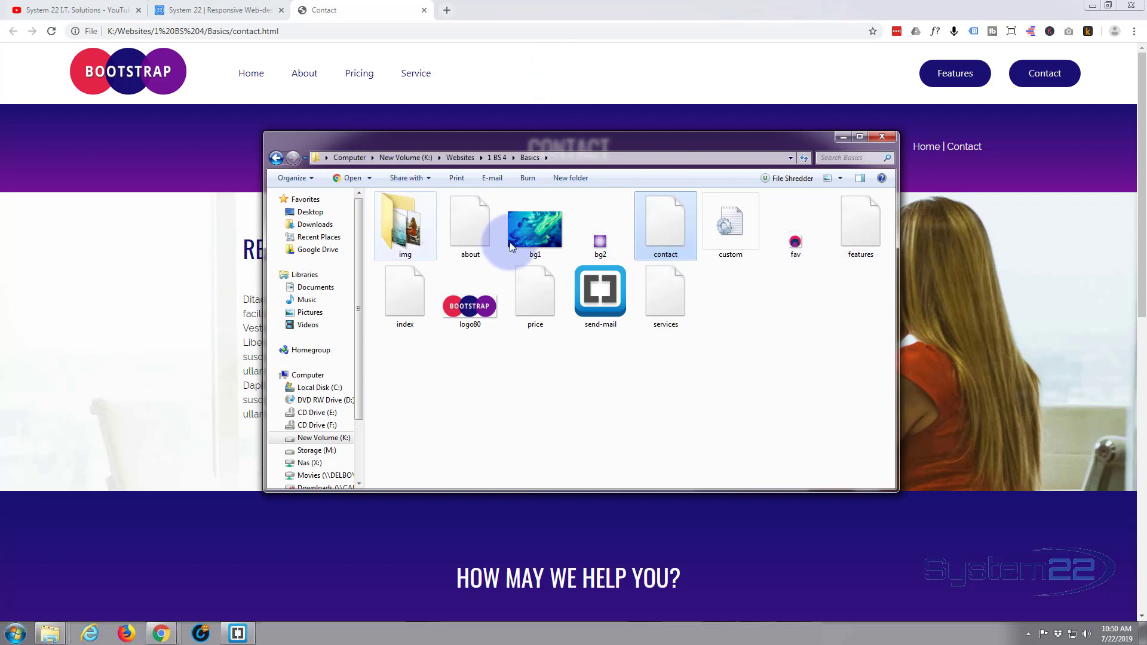
{"action": "mouse_move", "coordinate": [768, 350]}
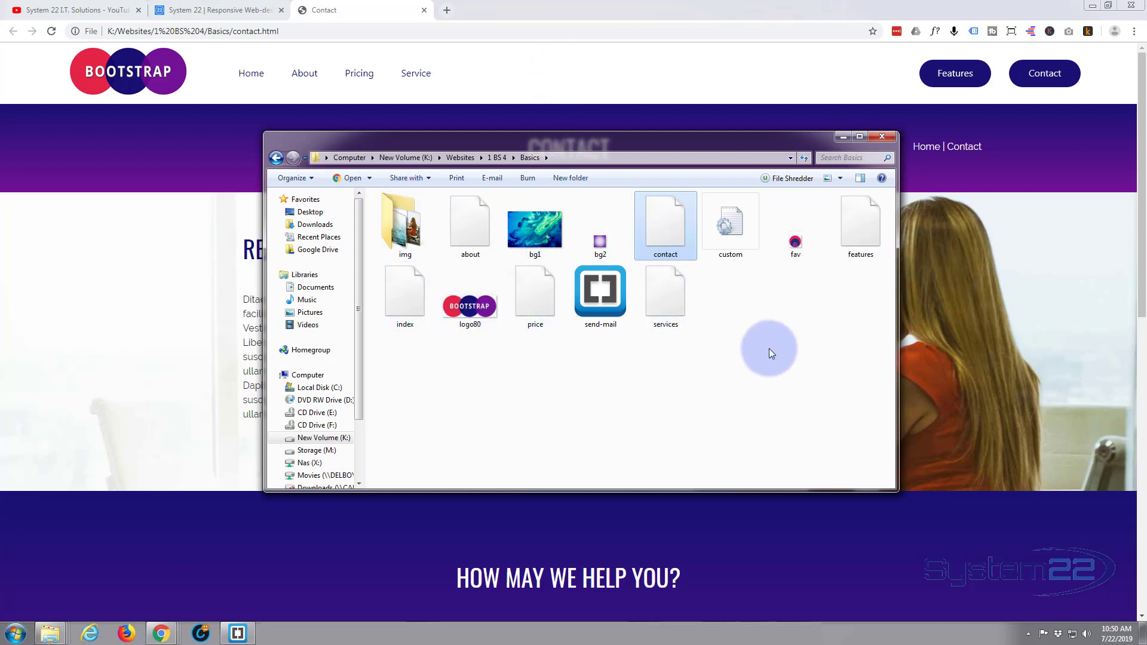
{"action": "mouse_move", "coordinate": [758, 354]}
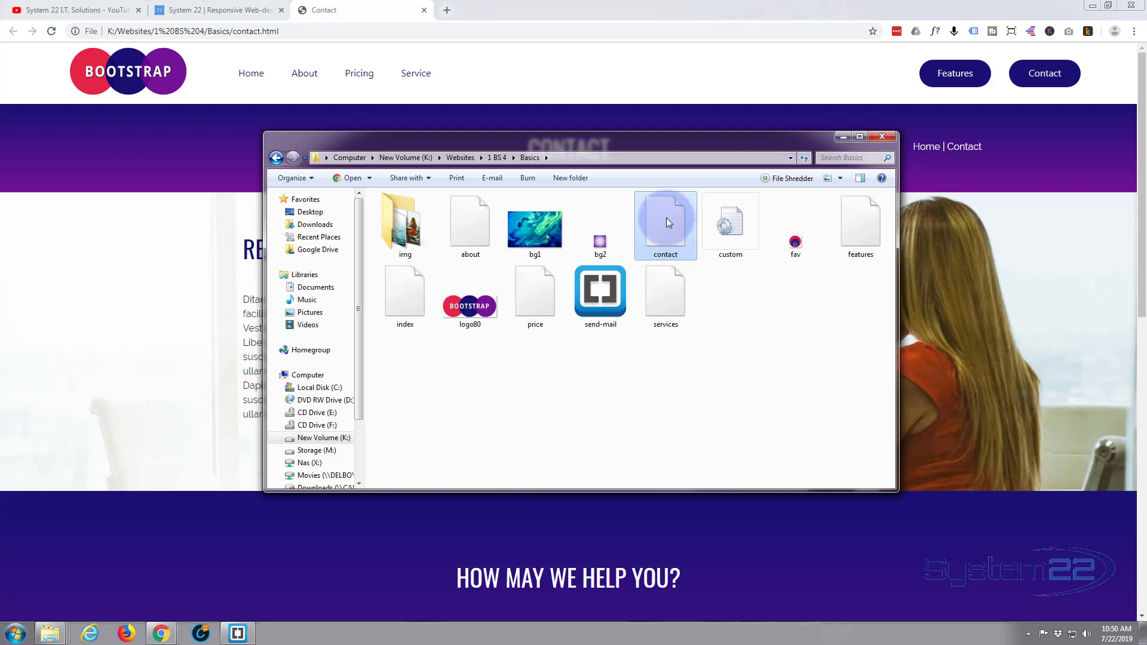
Step: Open contact.html with Brackets from the Explorer context menu
{"action": "right_click", "coordinate": [665, 223]}
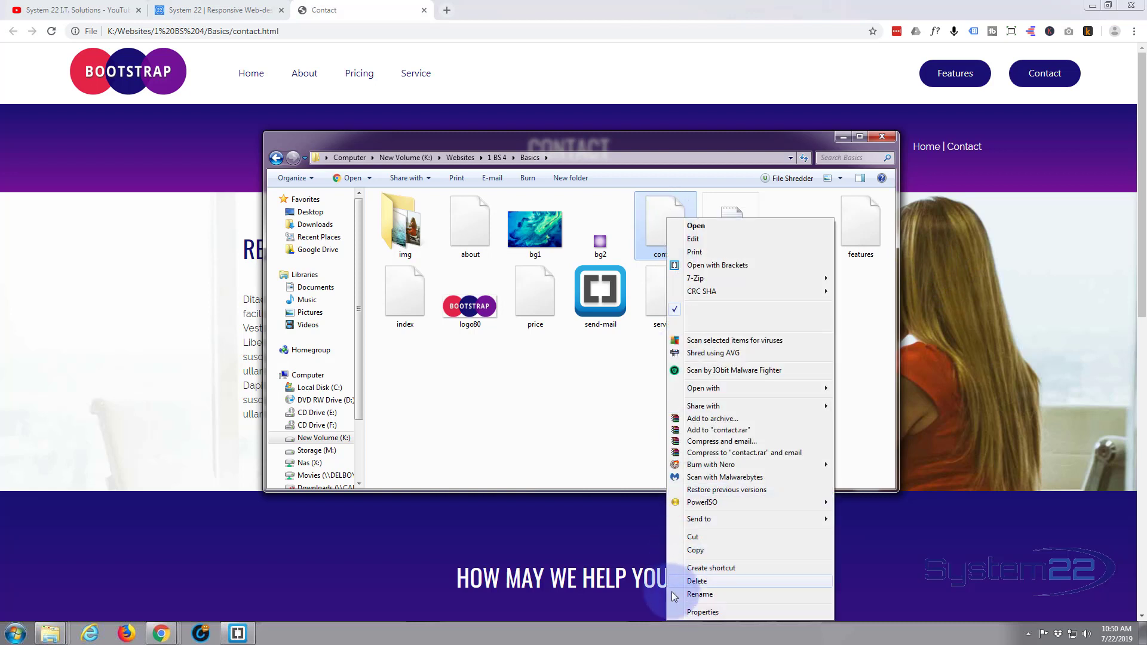
{"action": "mouse_move", "coordinate": [727, 265]}
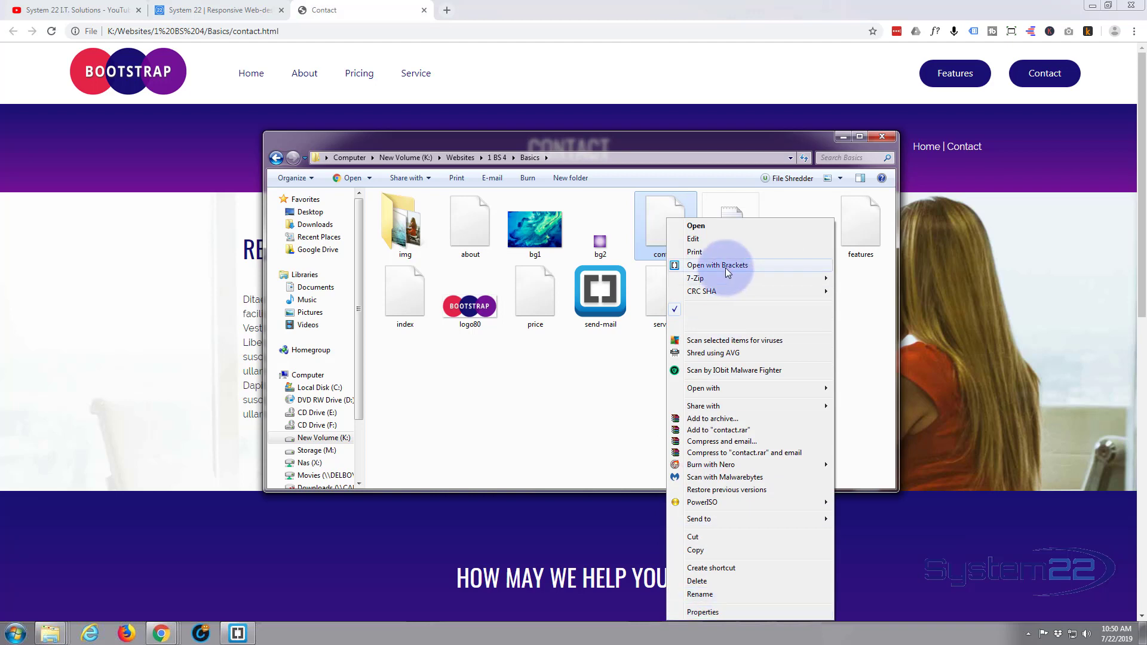
{"action": "left_click", "coordinate": [717, 265]}
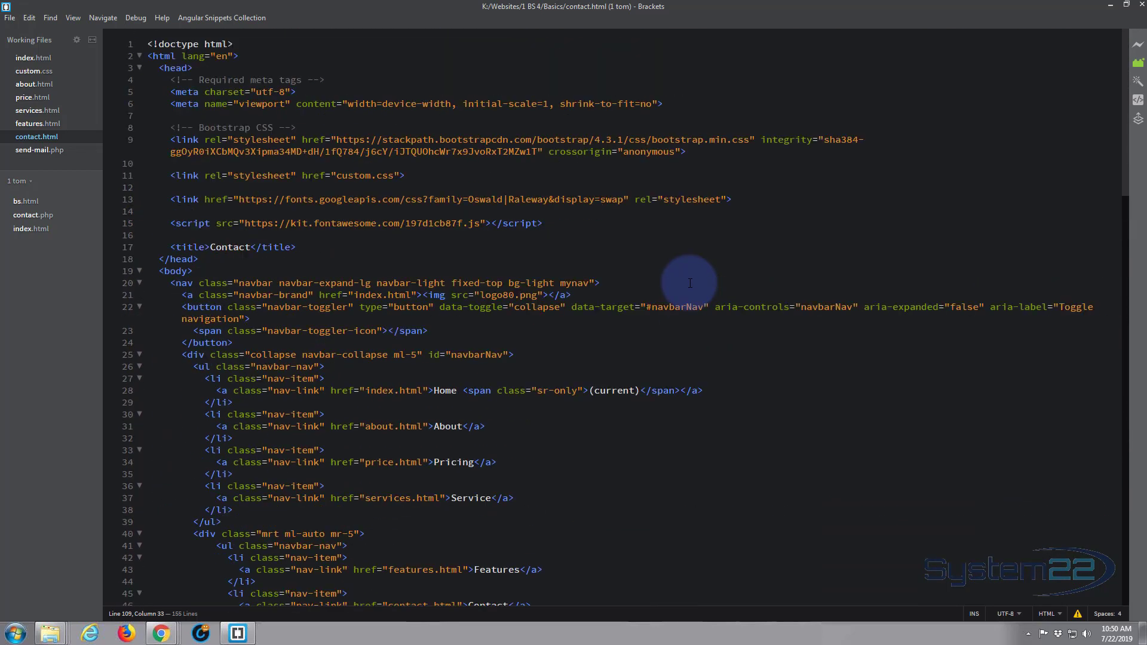
{"action": "mouse_move", "coordinate": [530, 246]}
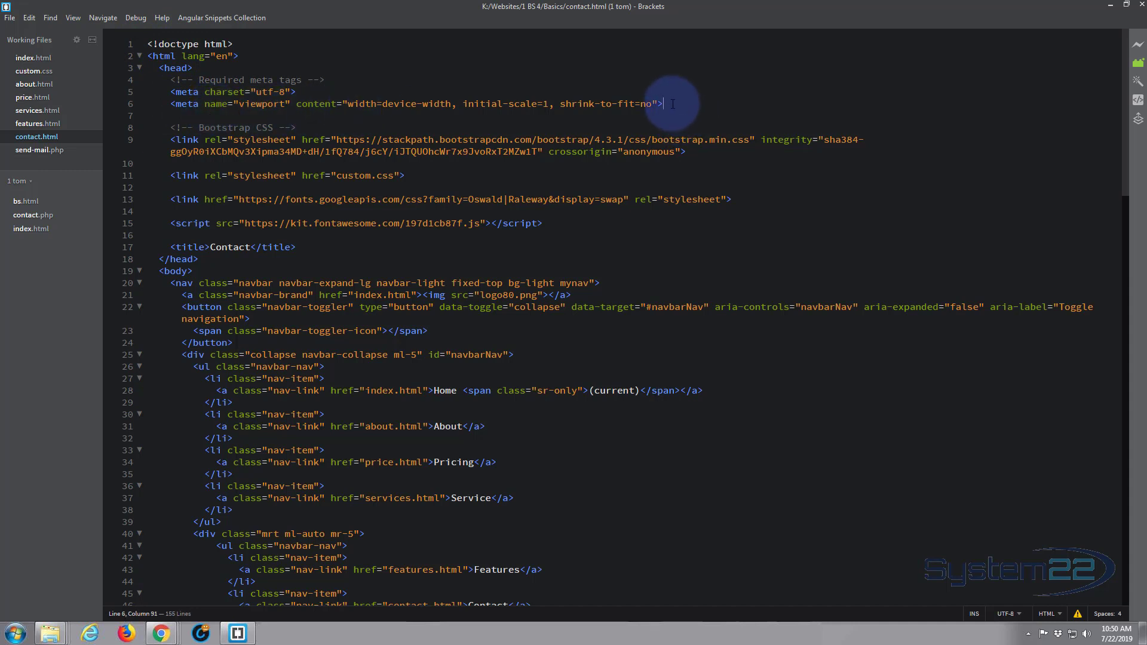
Step: Insert <link rel="icon" href="fav.png"> on a new line below the viewport meta tag
{"action": "key", "text": "enter"}
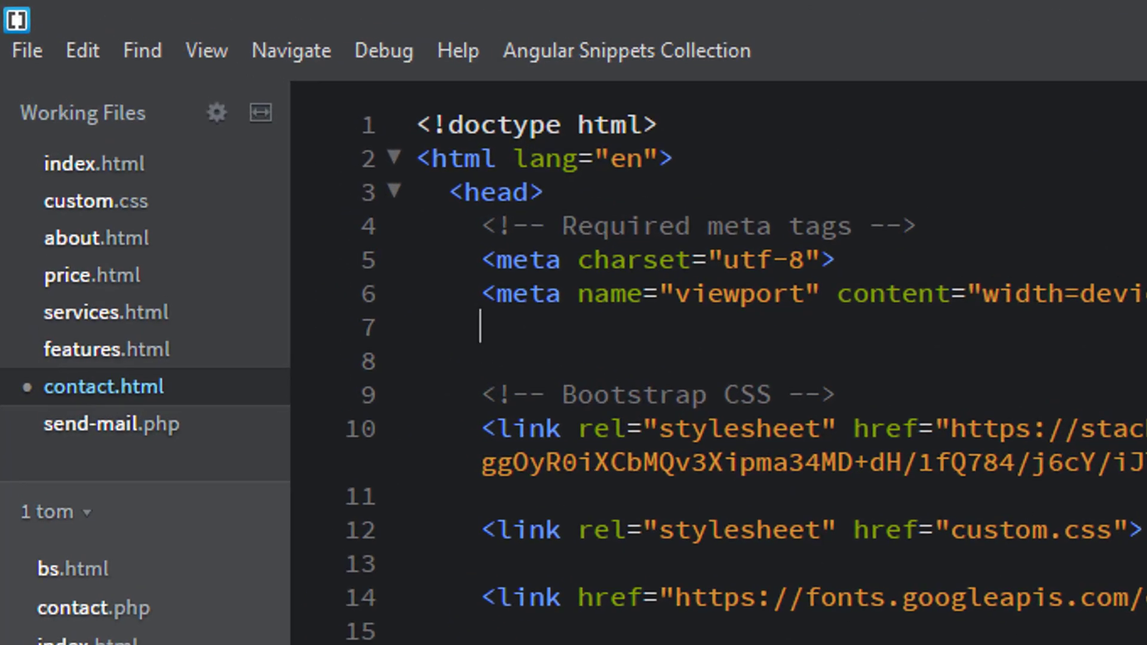
{"action": "type", "text": "<"}
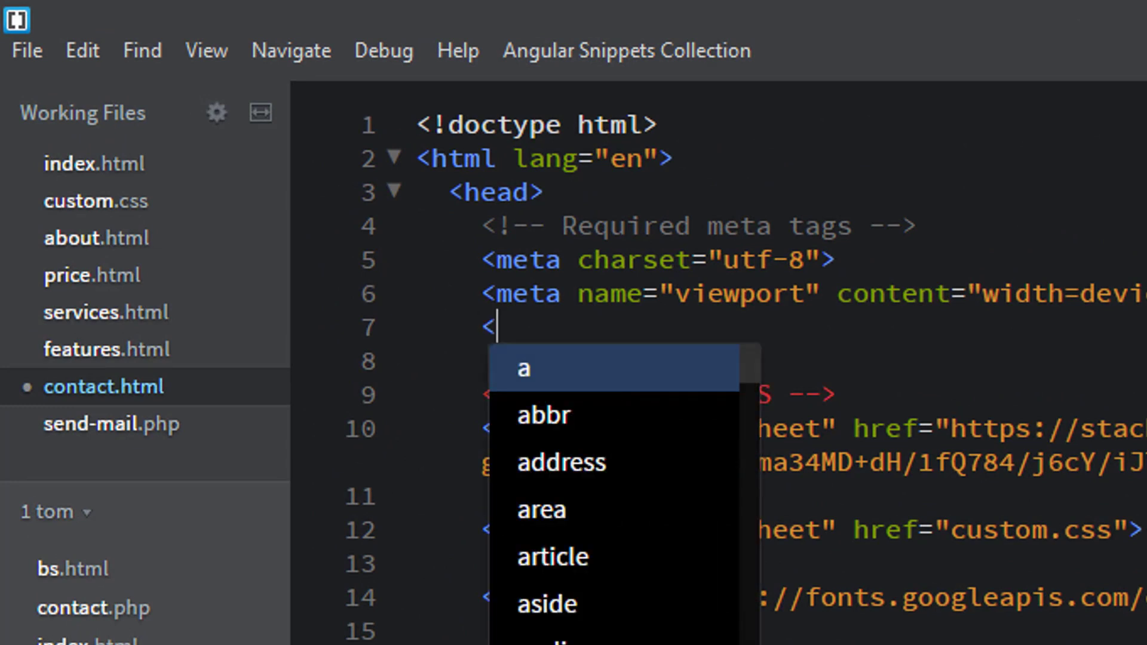
{"action": "type", "text": "link"}
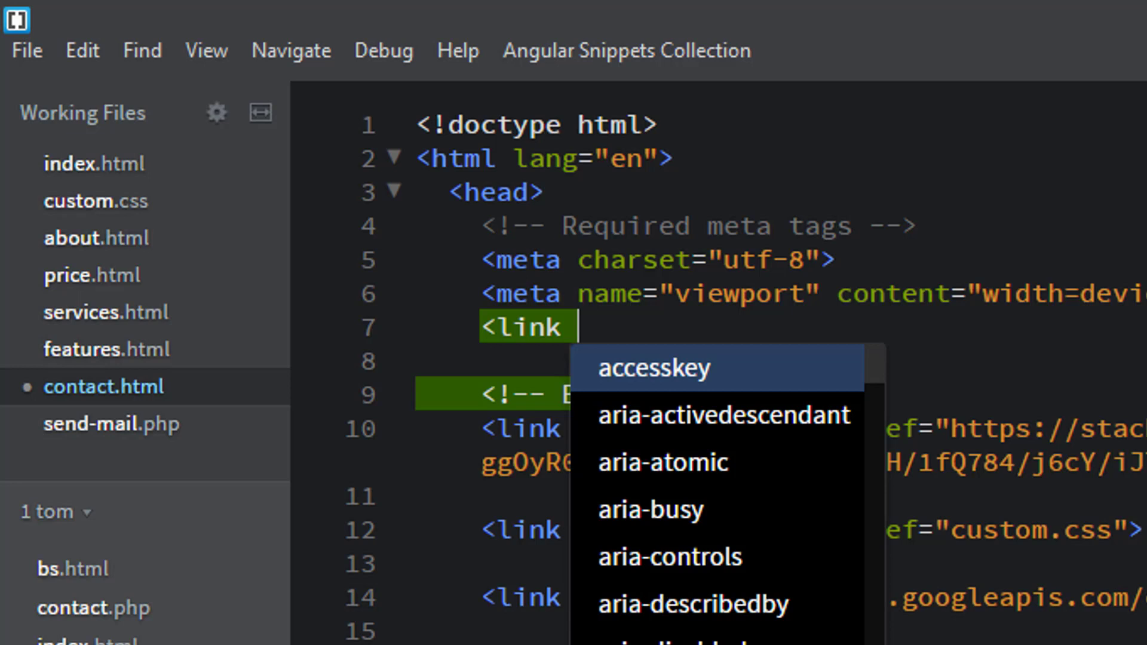
{"action": "type", "text": "rel="}
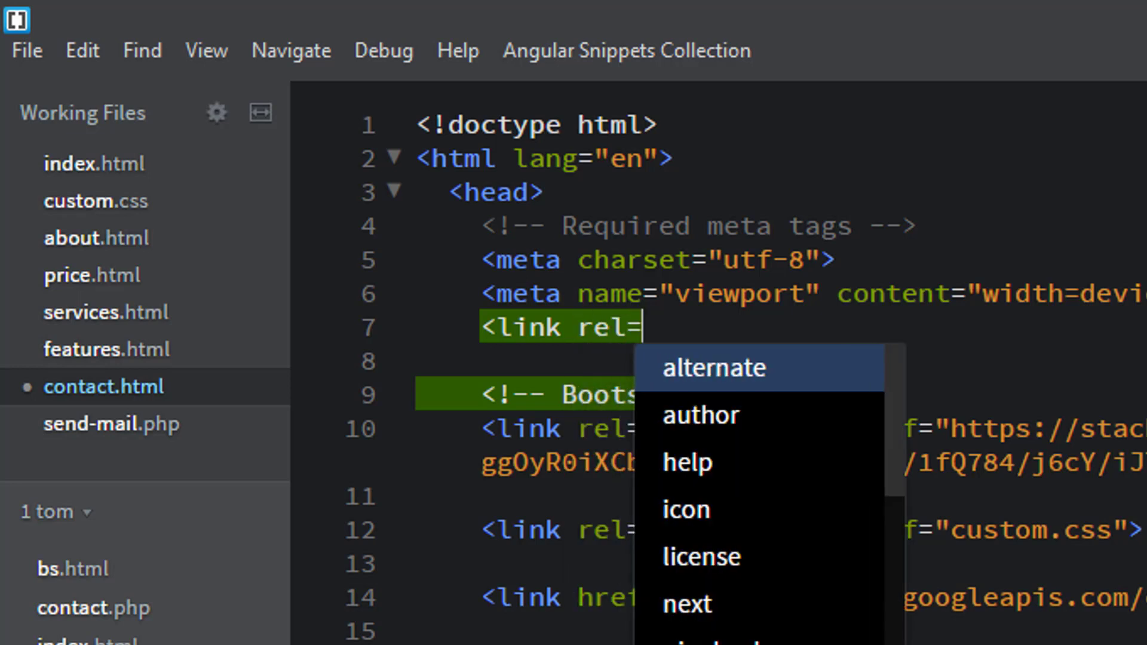
{"action": "type", "text": "ic\""}
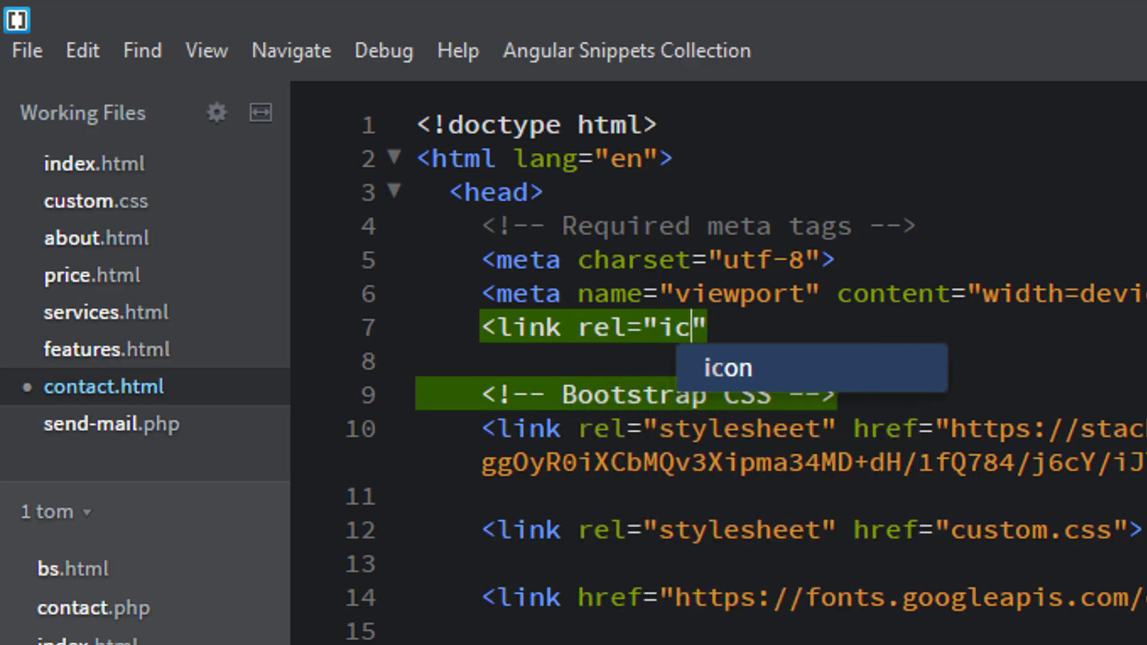
{"action": "type", "text": "on"}
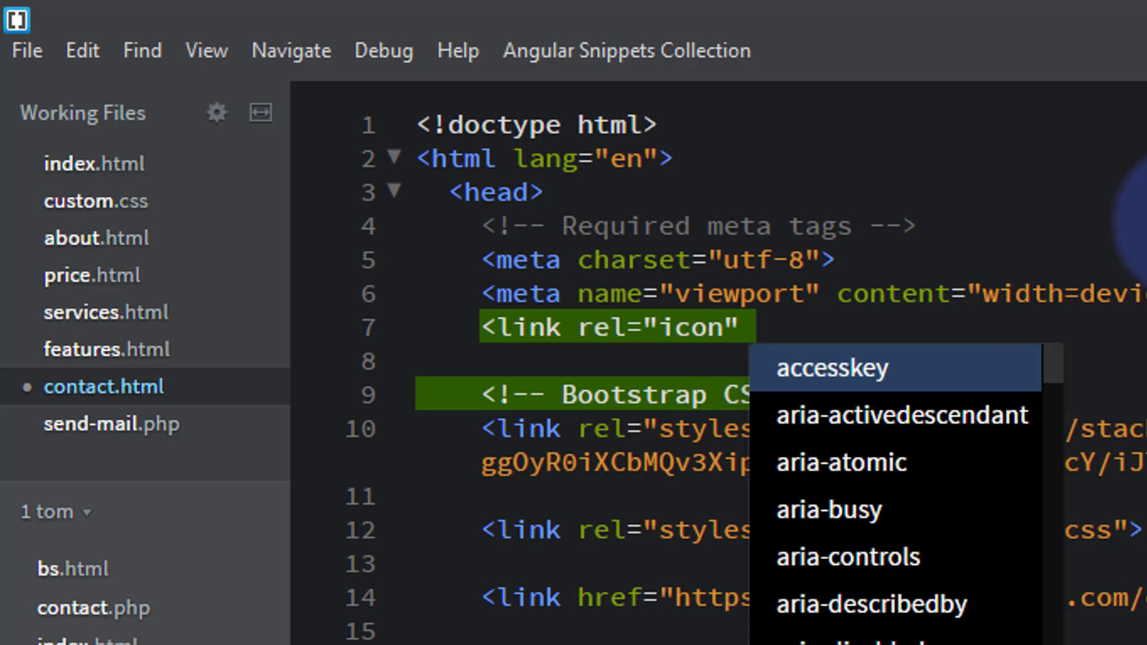
{"action": "type", "text": "hre"}
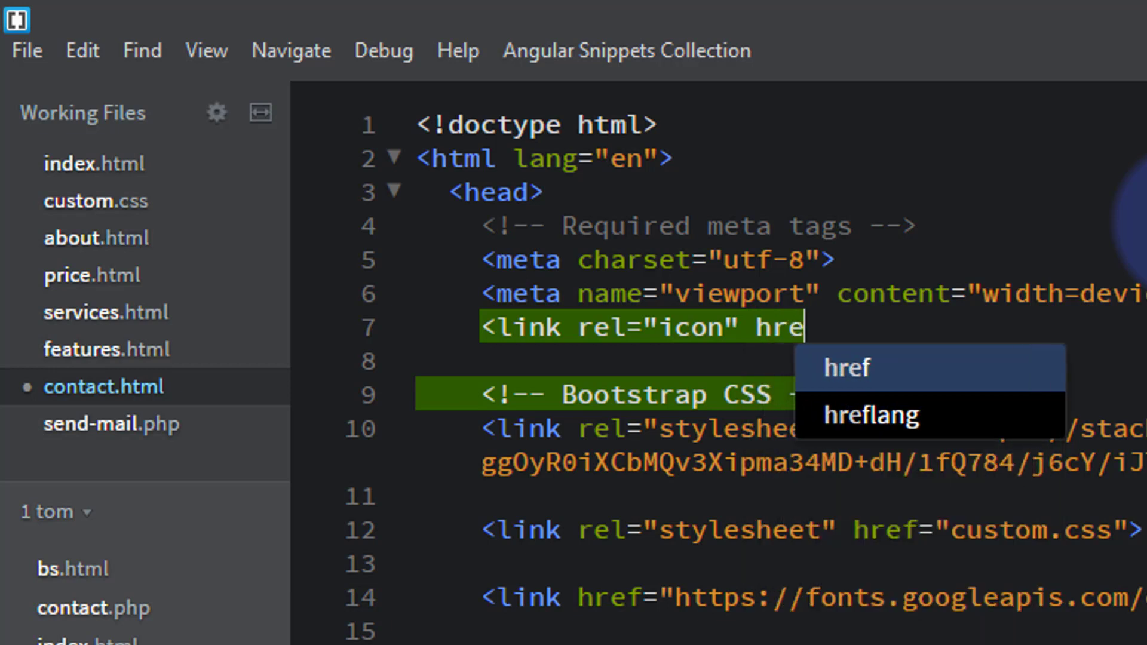
{"action": "type", "text": "f"}
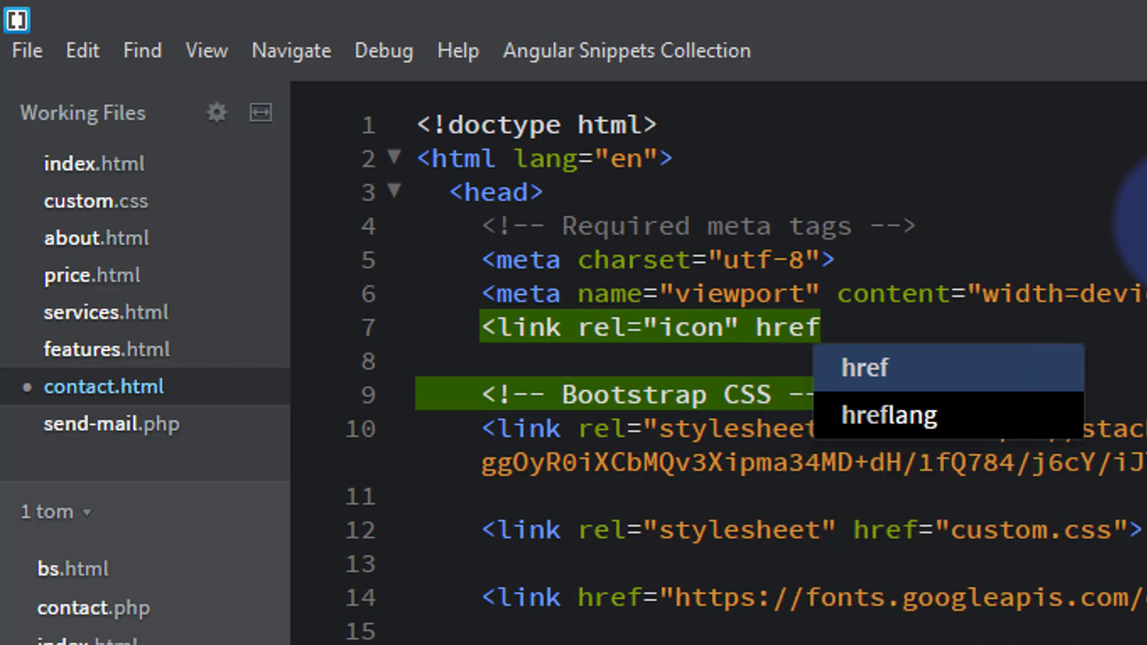
{"action": "type", "text": "="}
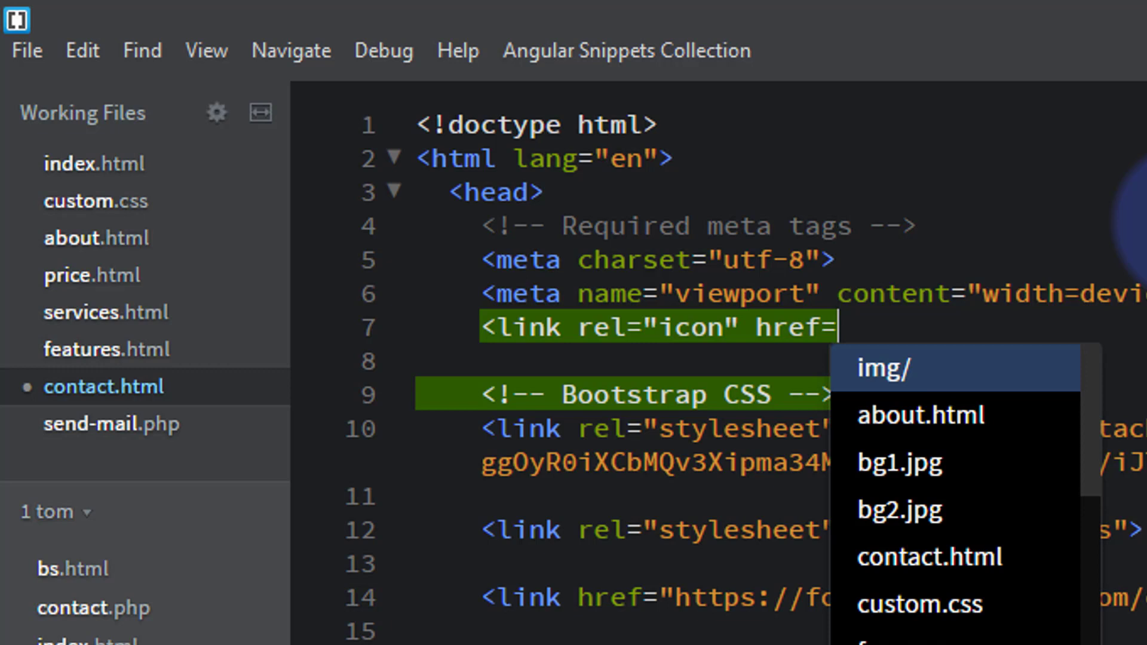
{"action": "type", "text": "\"\""}
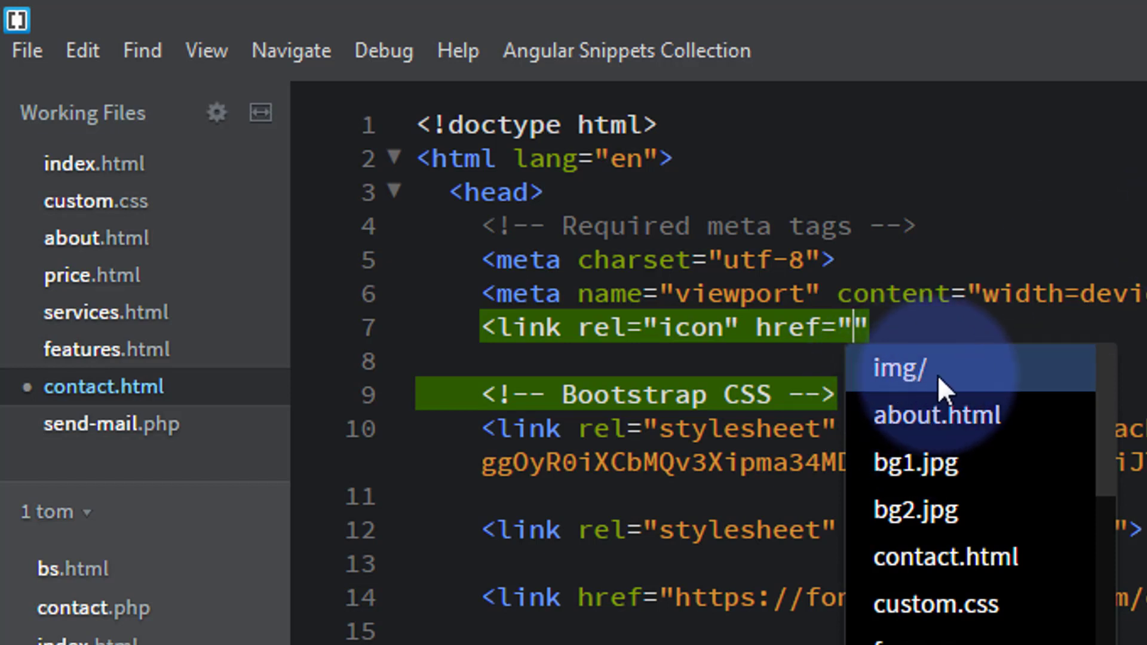
{"action": "mouse_move", "coordinate": [1002, 452]}
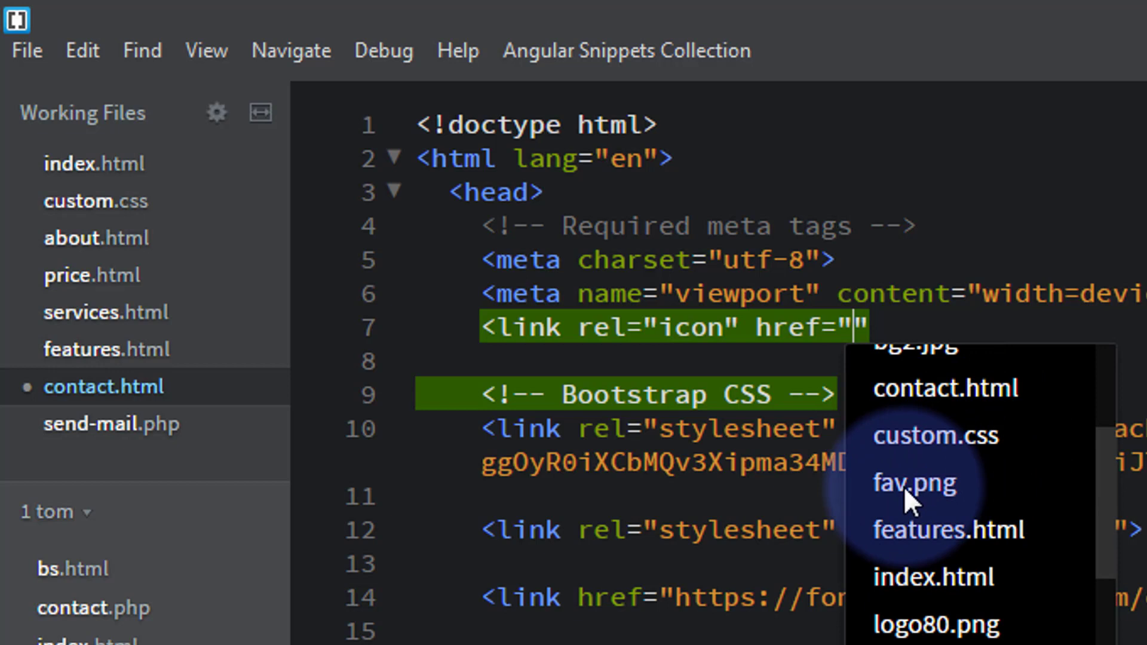
{"action": "left_click", "coordinate": [909, 484]}
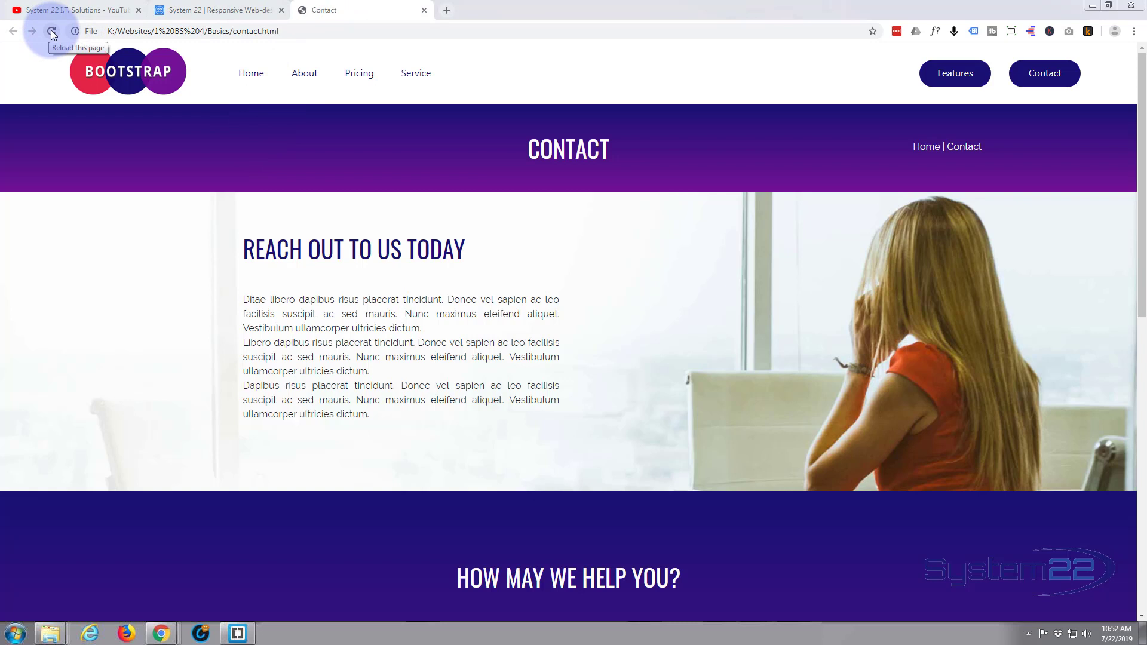
Step: Reload the Contact page in Chrome so the fav.png favicon loads
{"action": "left_click", "coordinate": [51, 31]}
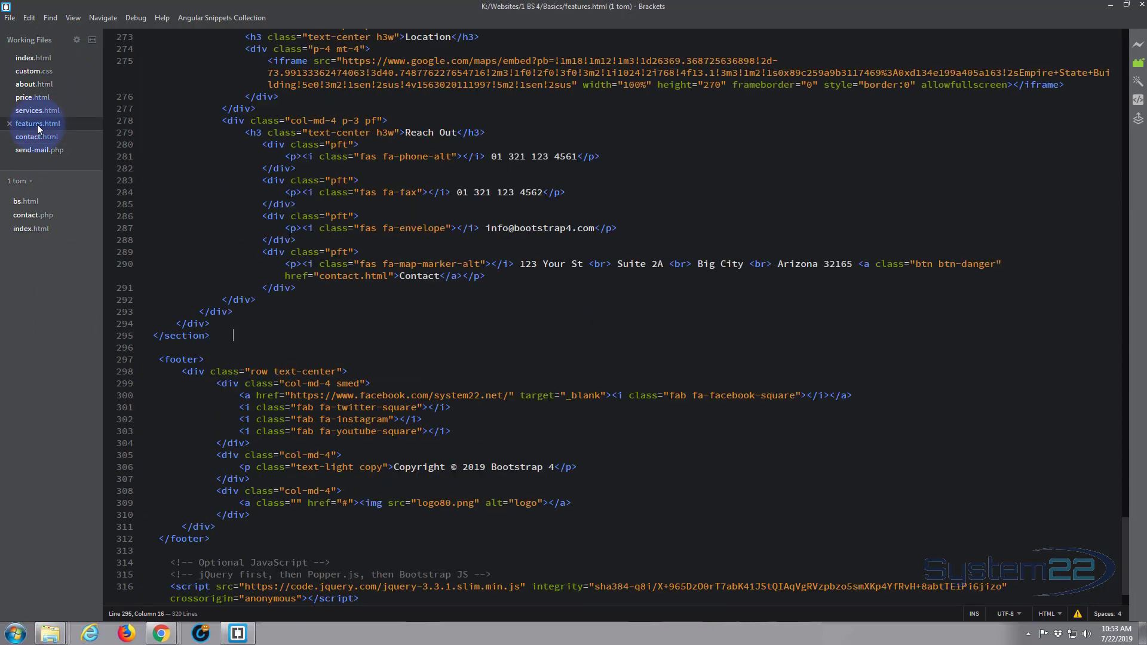
Step: Copy the favicon line from contact.html and insert <link rel="icon" href="fav.png"> into features.html's head
{"action": "left_click", "coordinate": [37, 136]}
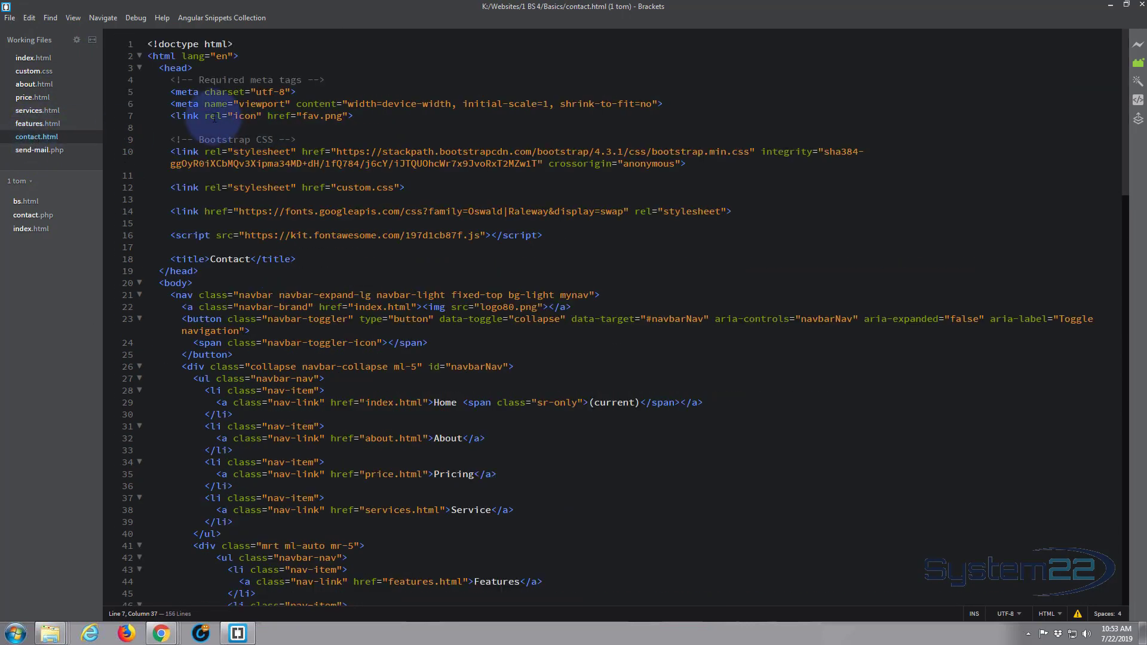
{"action": "left_click_drag", "start_coordinate": [172, 116], "coordinate": [370, 116]}
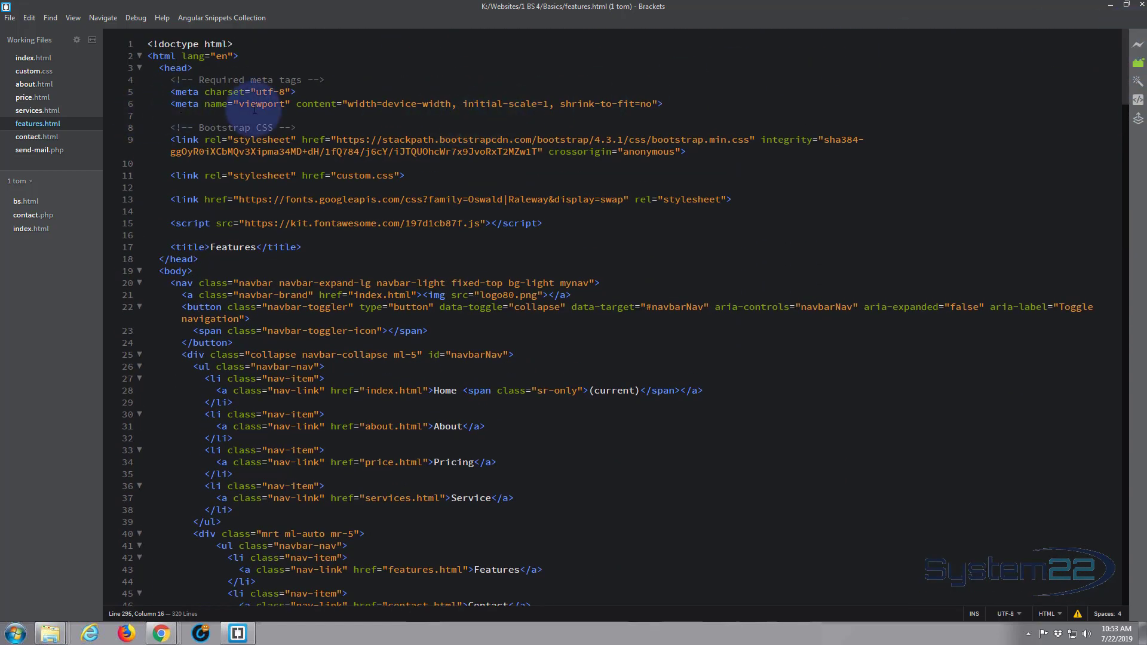
{"action": "left_click", "coordinate": [692, 115]}
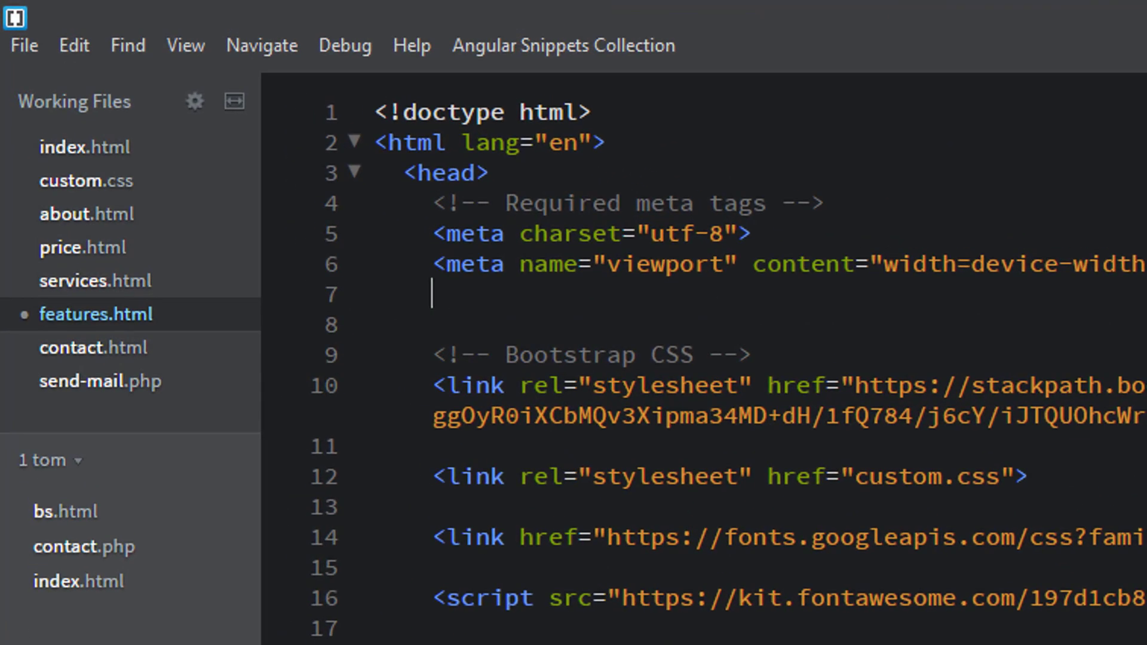
{"action": "type", "text": "<link rel=\"icon\" href=\"fav.png\">"}
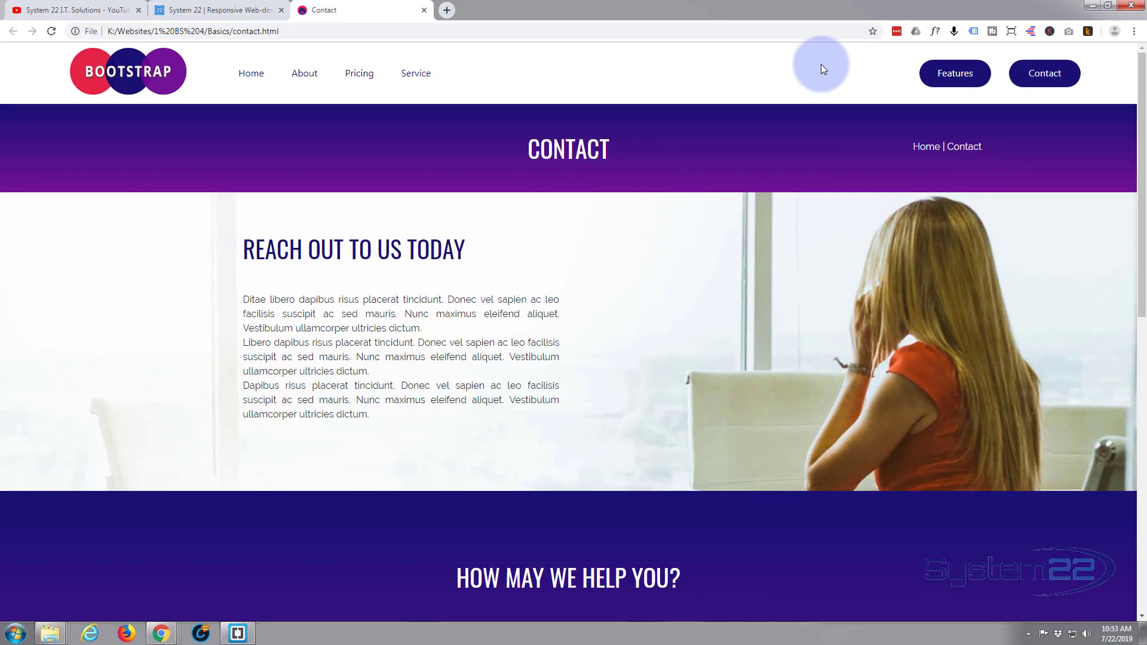
{"action": "mouse_move", "coordinate": [462, 131]}
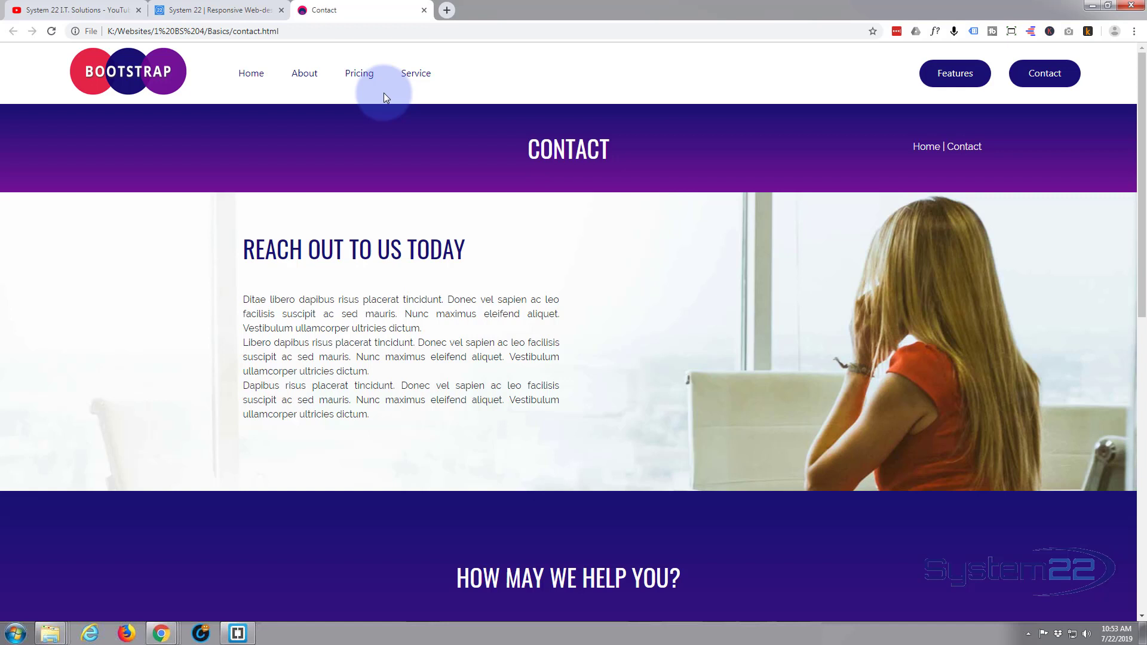
{"action": "mouse_move", "coordinate": [848, 72]}
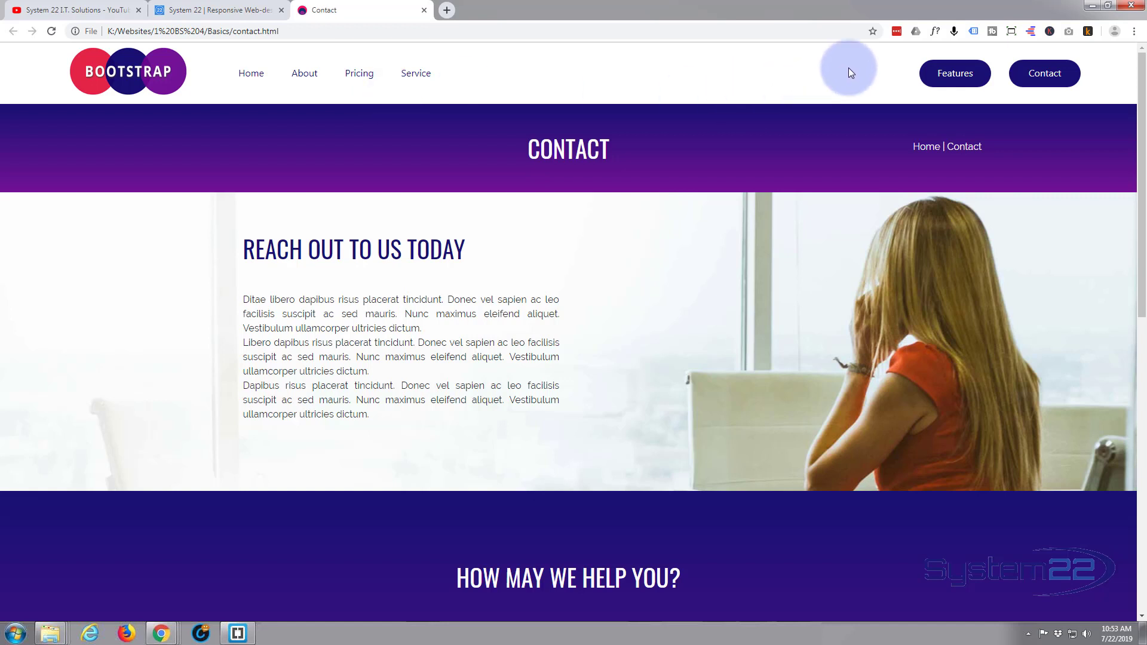
{"action": "mouse_move", "coordinate": [372, 11]}
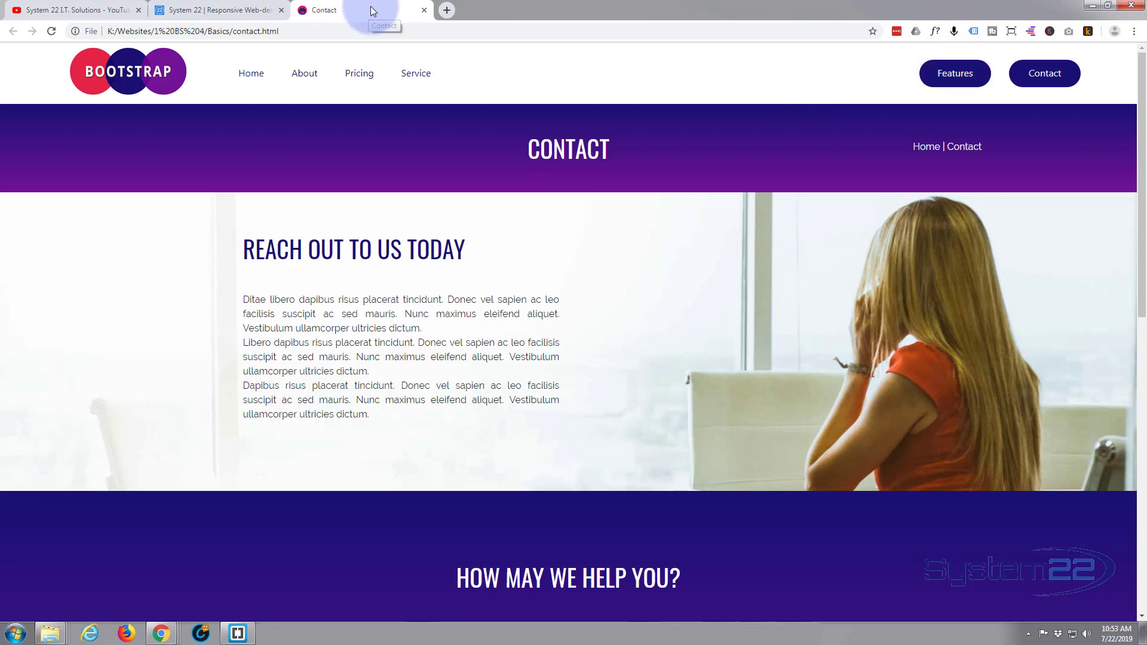
Step: Visit Features, Pricing and Features again in Chrome, reviewing the favicon and page sections
{"action": "left_click", "coordinate": [954, 73]}
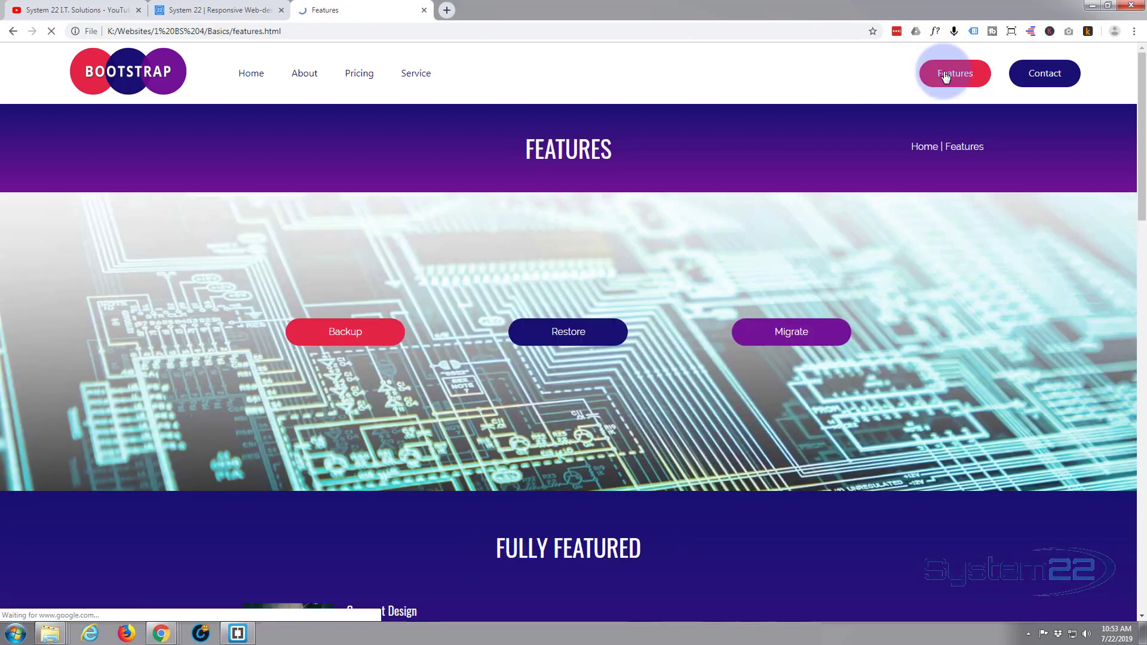
{"action": "mouse_move", "coordinate": [378, 56]}
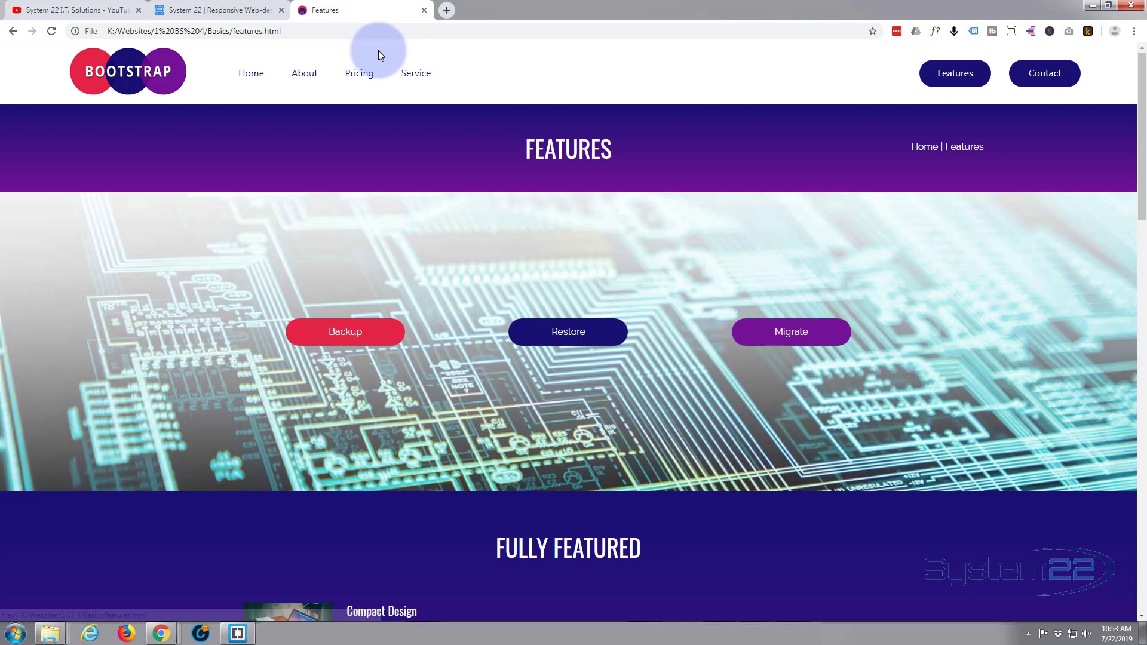
{"action": "left_click", "coordinate": [360, 73]}
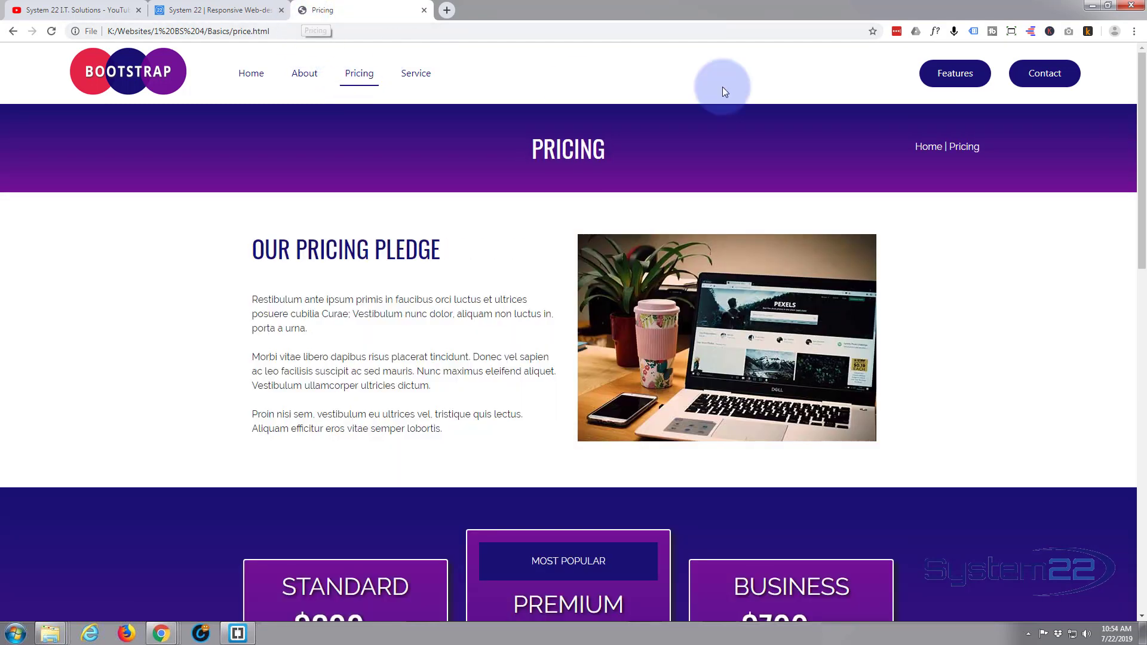
{"action": "left_click", "coordinate": [953, 73]}
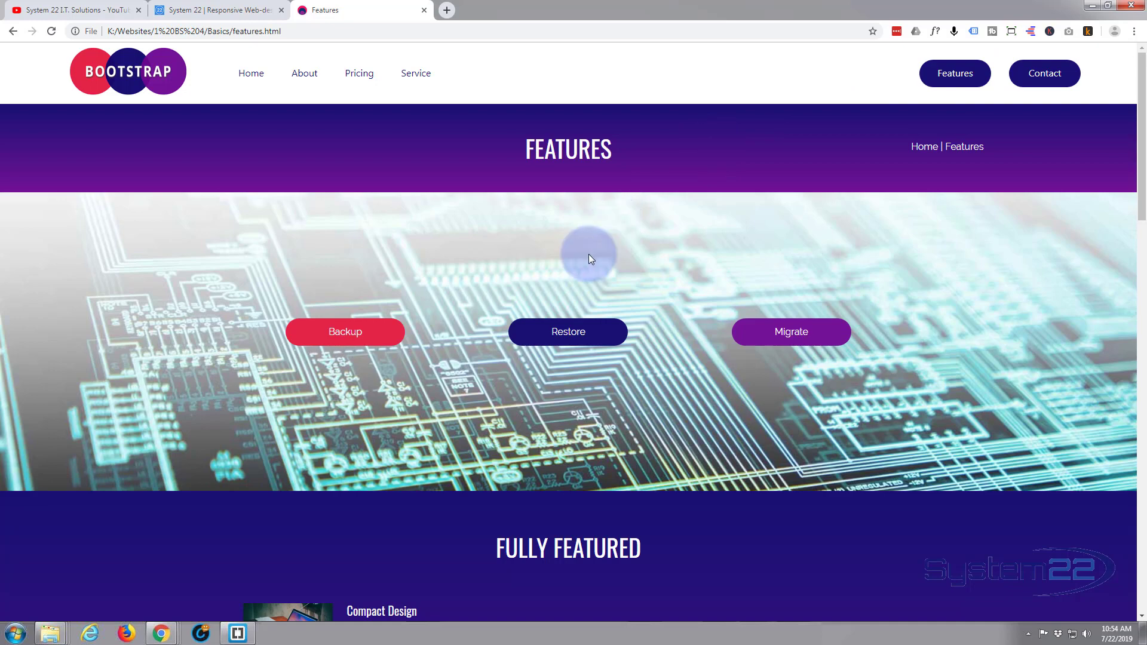
{"action": "scroll", "scroll_direction": "down", "scroll_amount": 3}
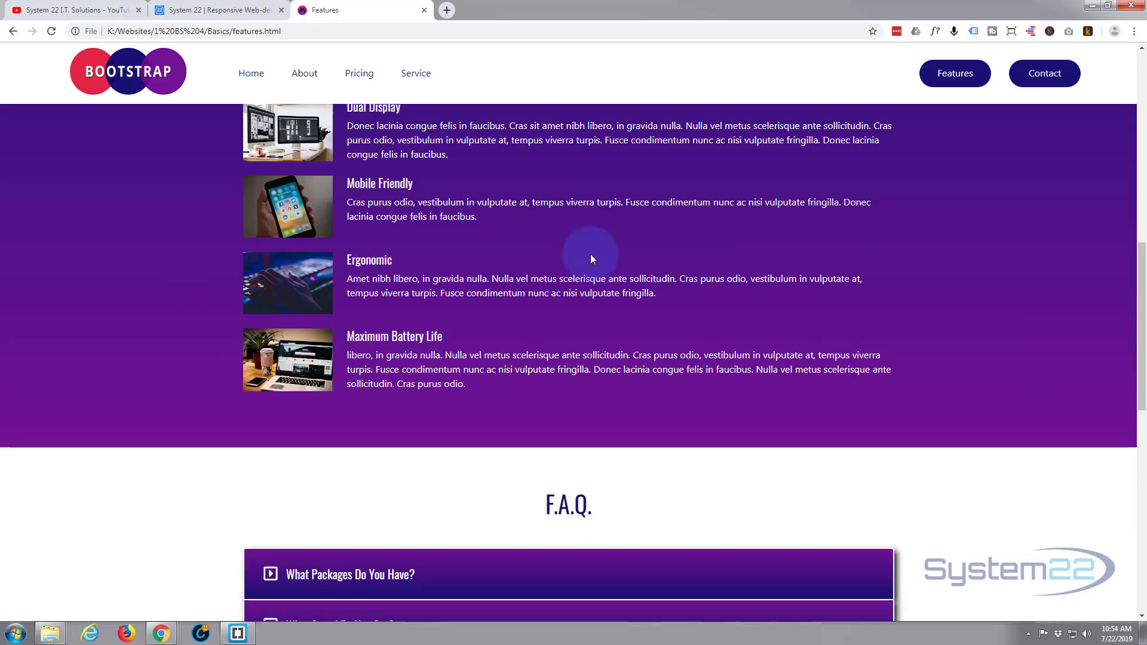
{"action": "scroll", "scroll_direction": "down", "scroll_amount": 3}
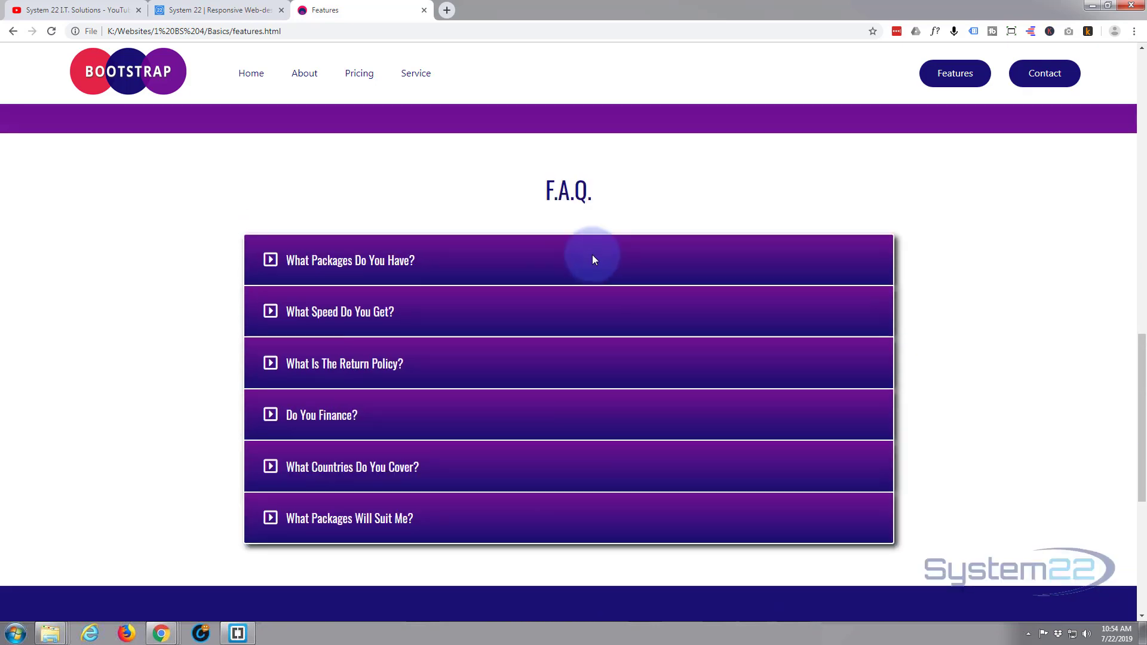
{"action": "scroll", "scroll_direction": "down", "scroll_amount": 3}
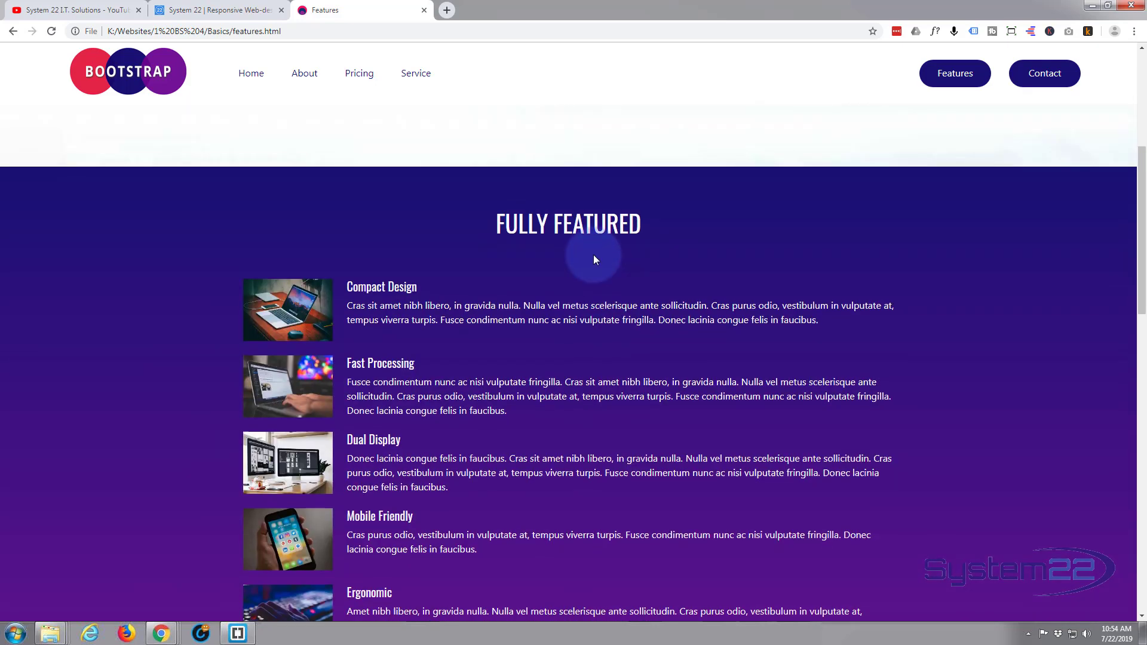